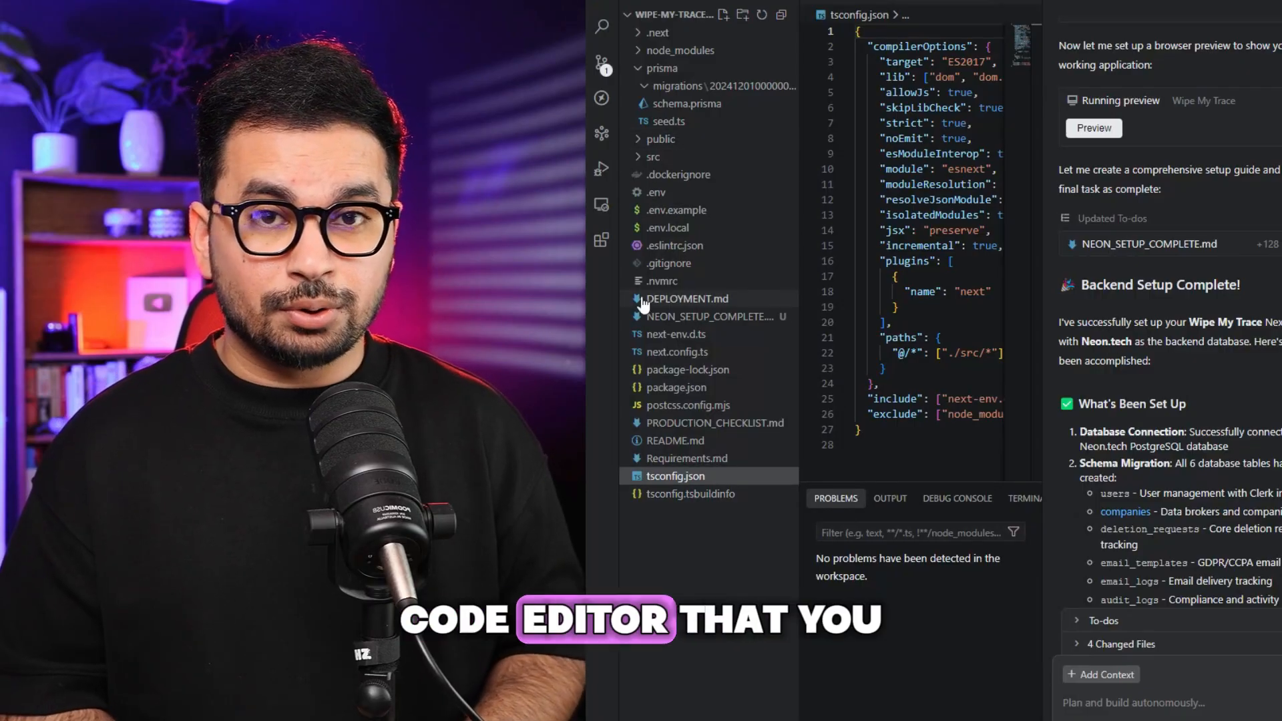
Step: Browse the Qoder pricing plans, then return to the Qoder homepage
click(673, 334)
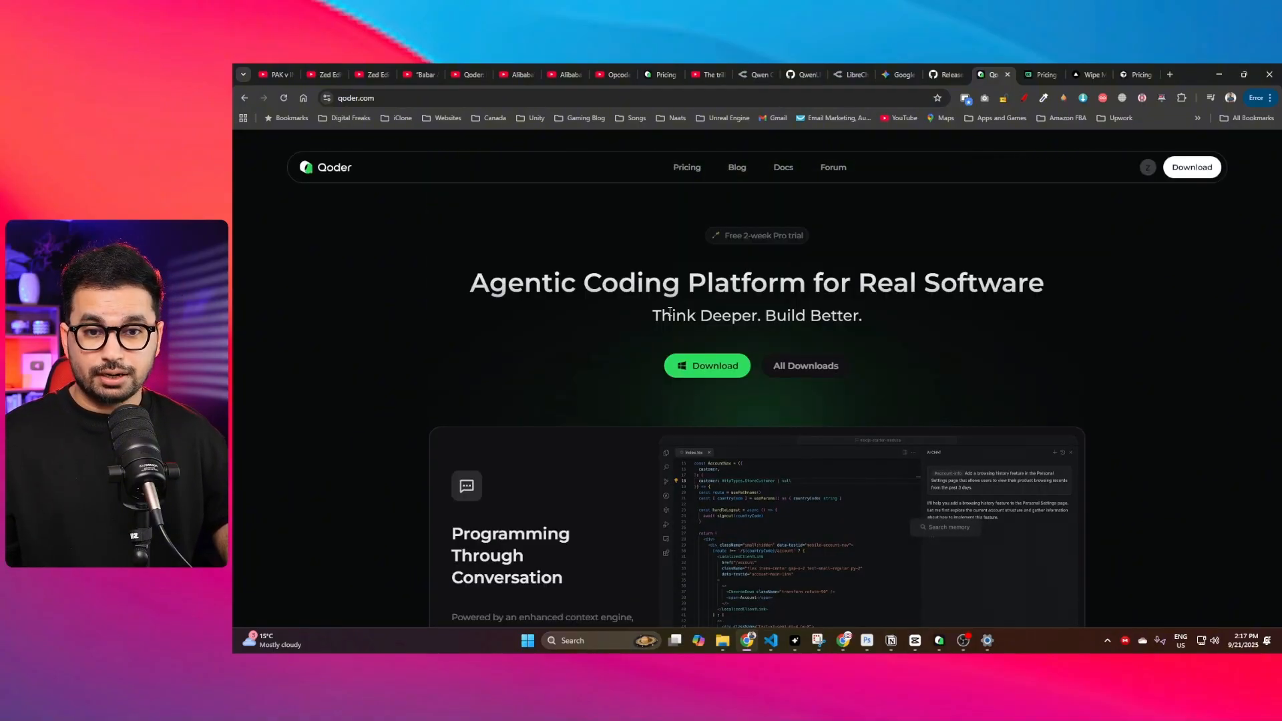
click(804, 365)
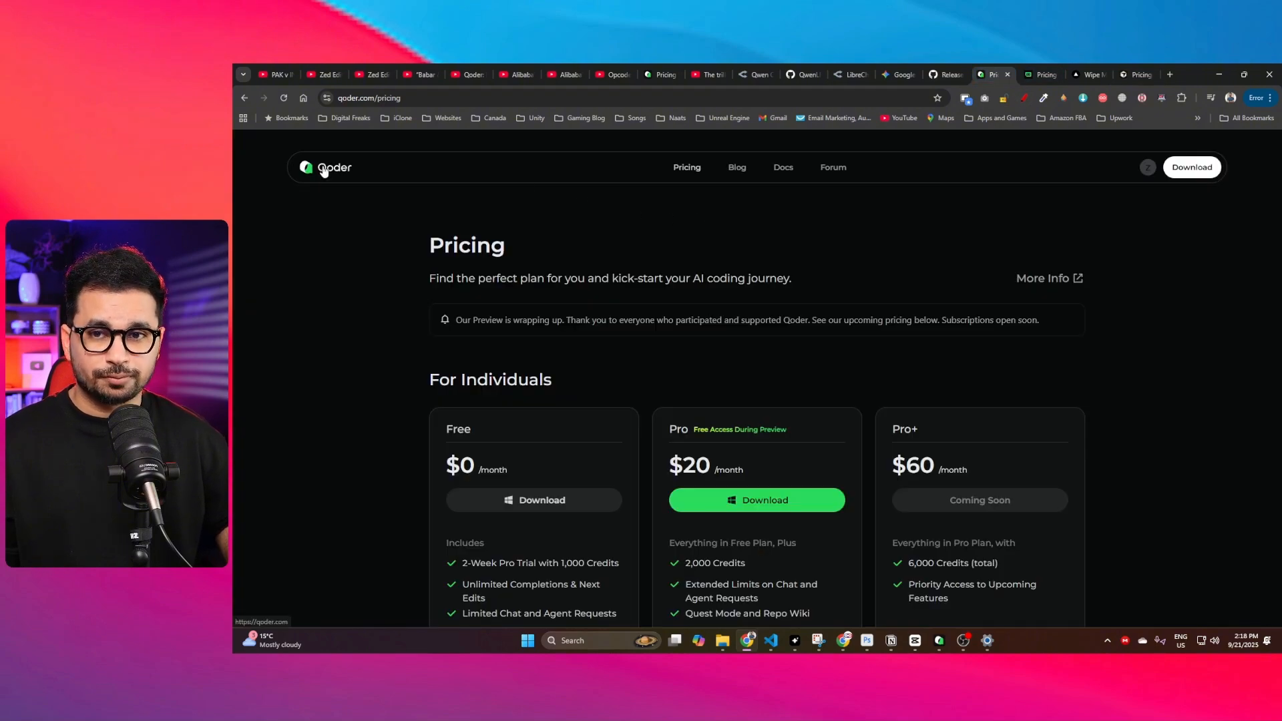
click(327, 167)
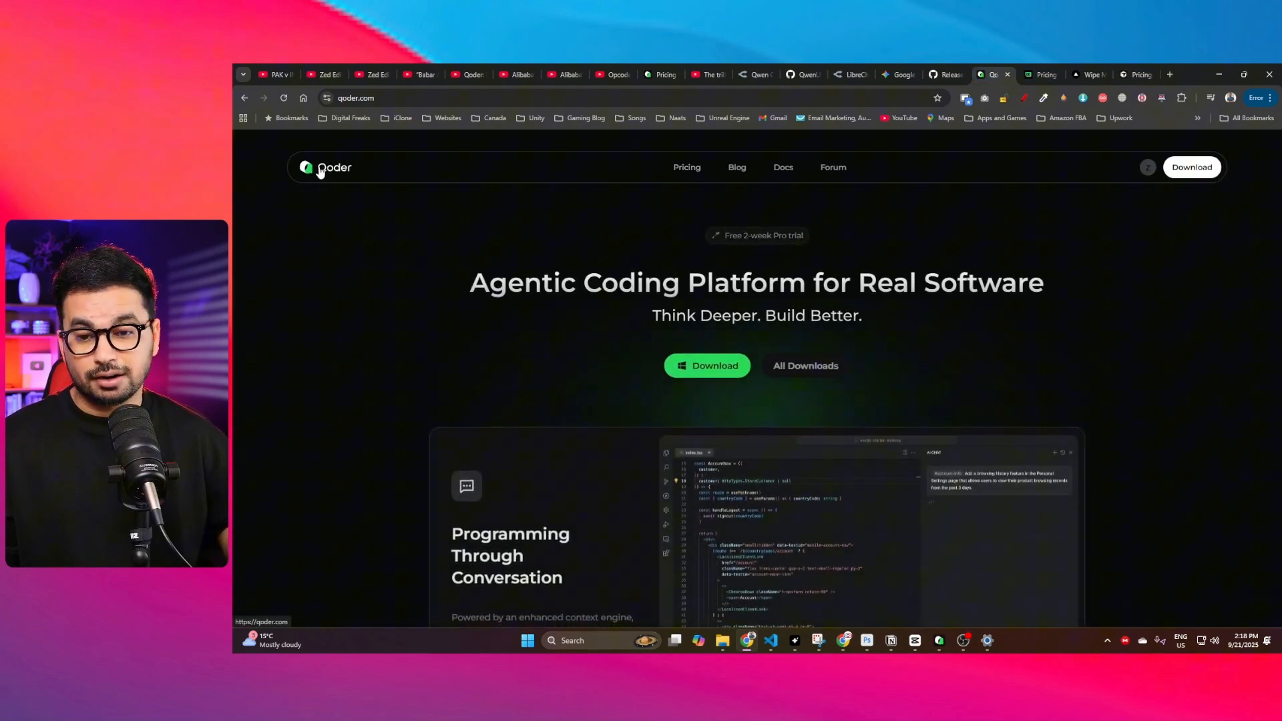
Step: Scroll through the Qoder homepage and start a new Quest Mode task
scroll(down, 3)
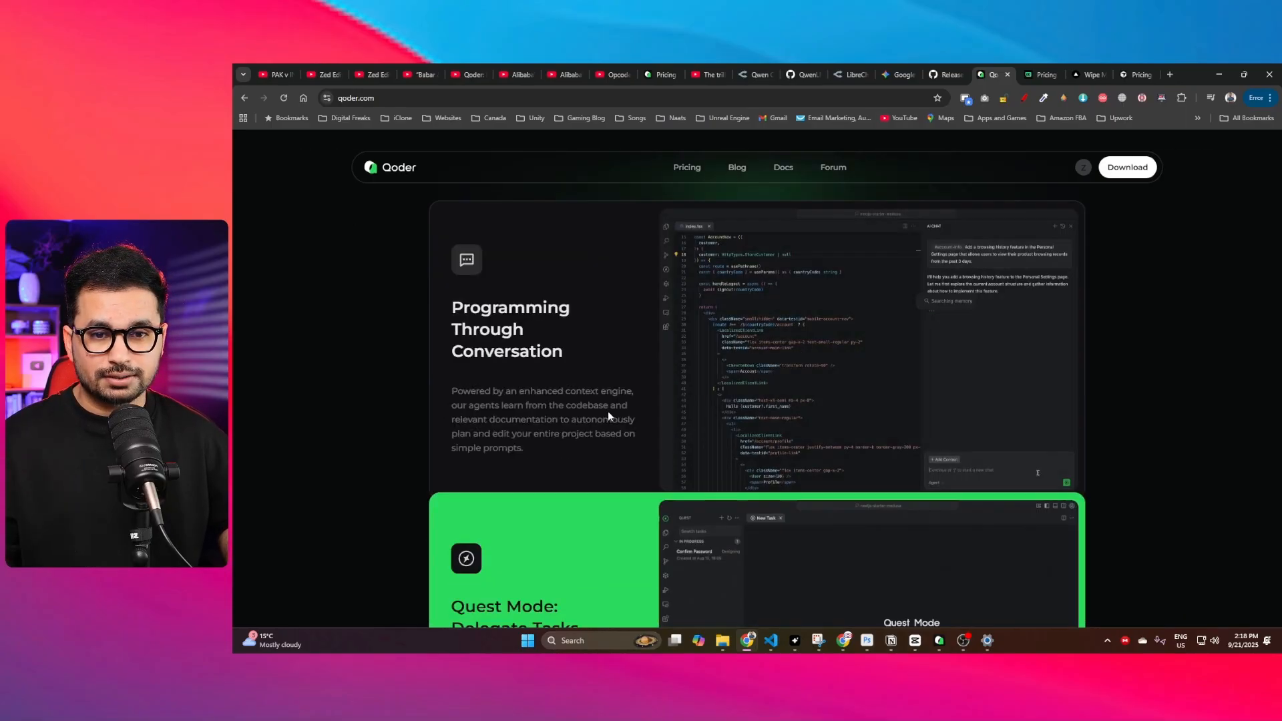
scroll(down, 3)
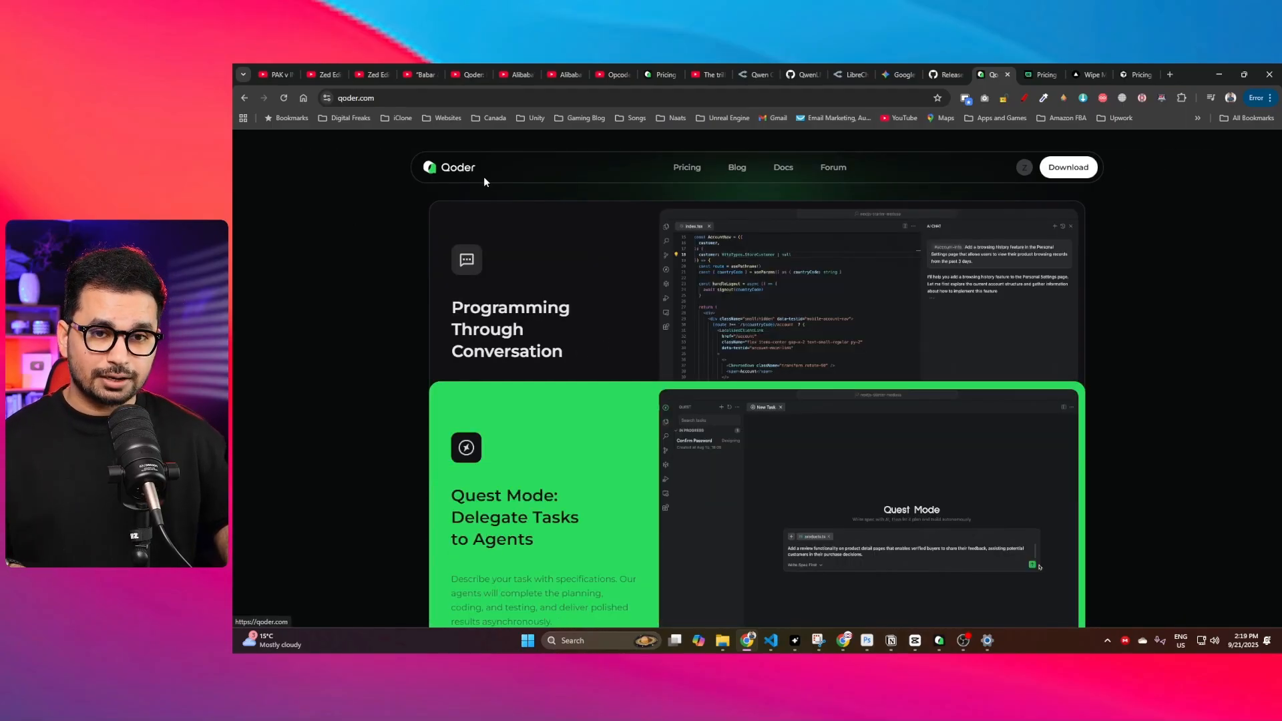
scroll(down, 3)
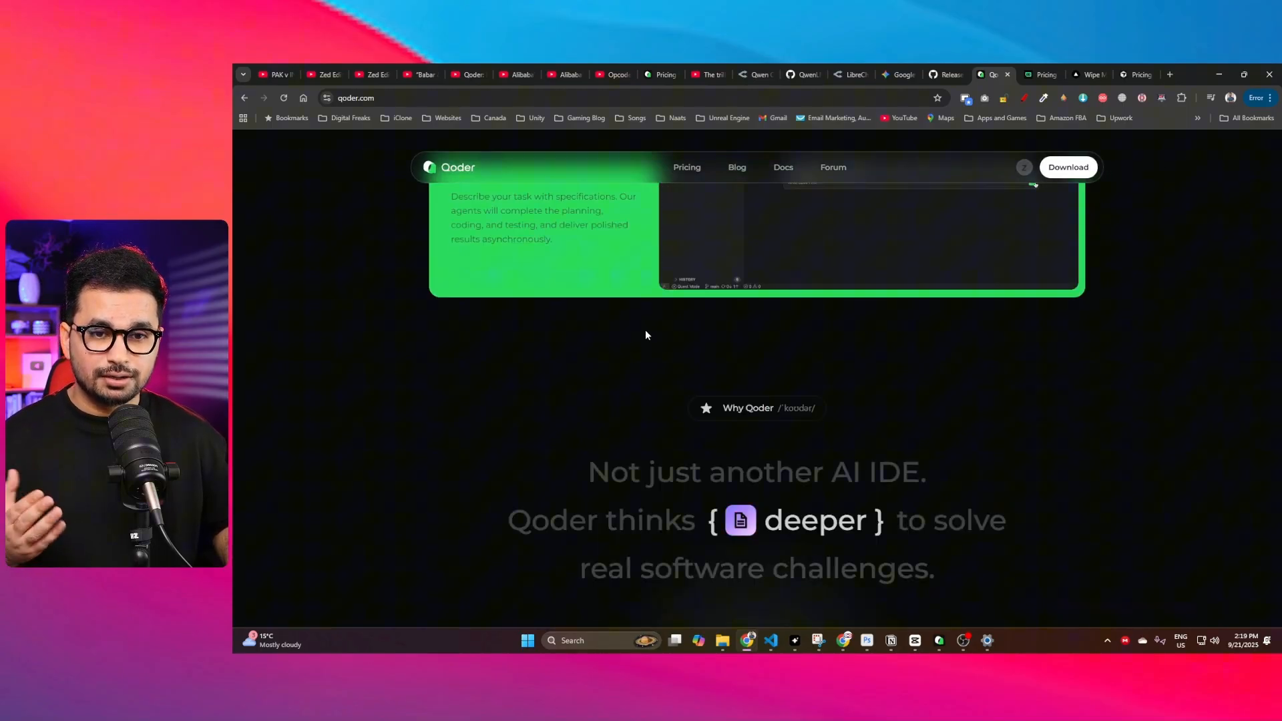
scroll(down, 3)
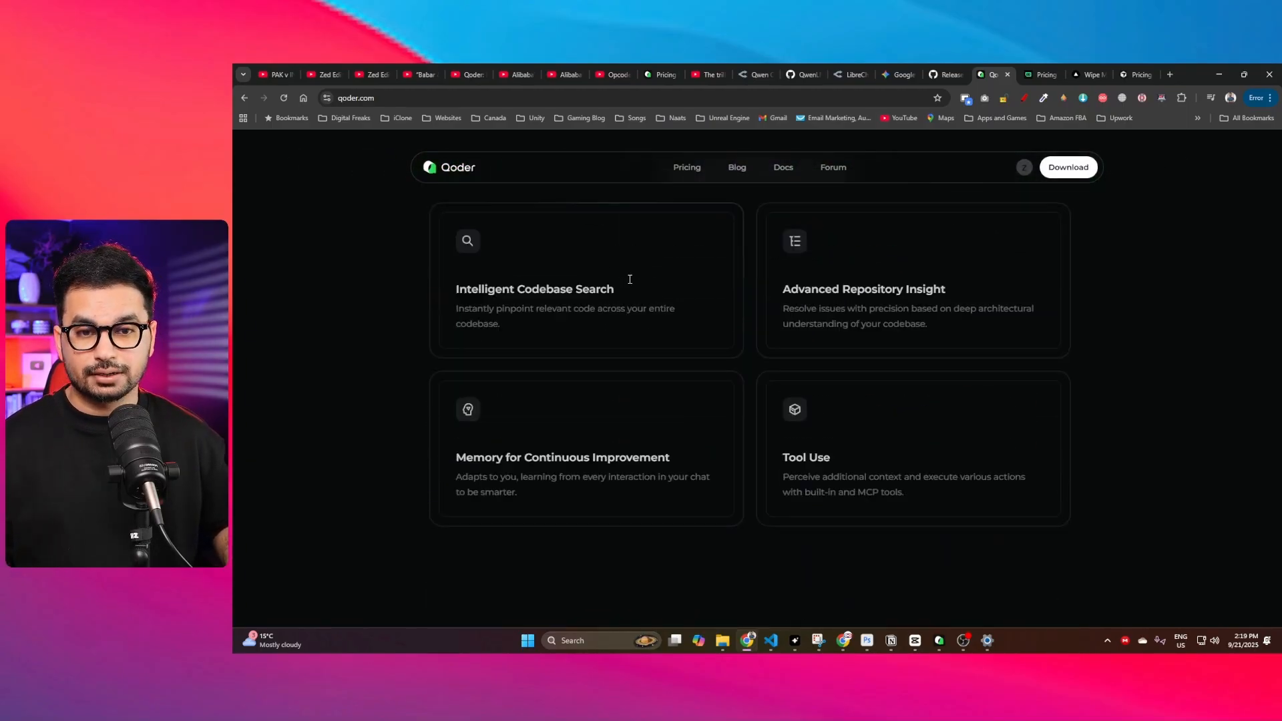
scroll(down, 3)
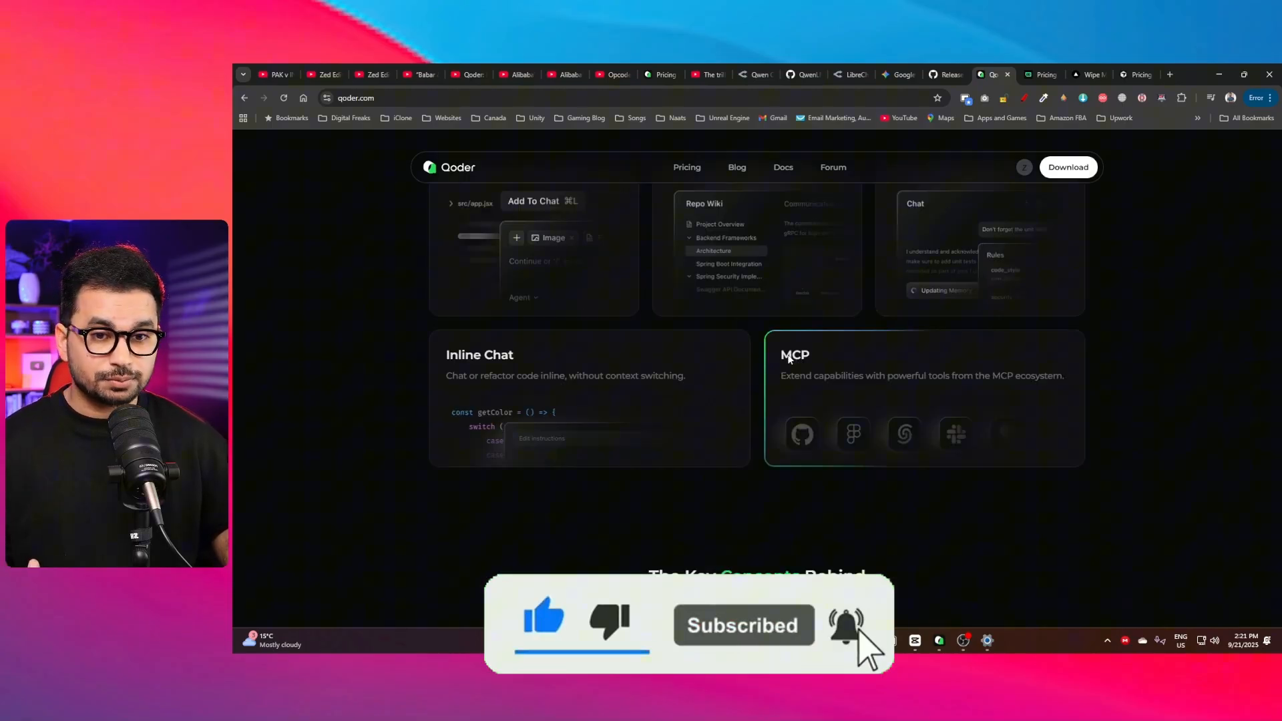
scroll(down, 3)
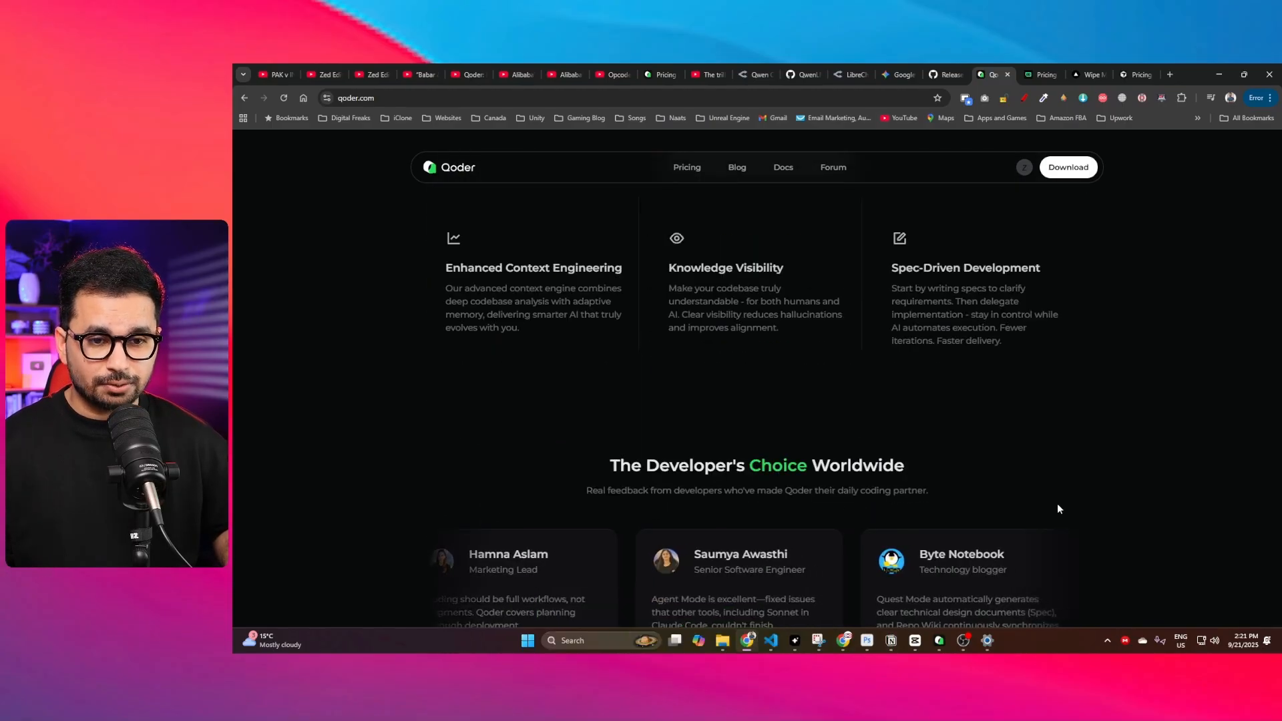
scroll(up, 3)
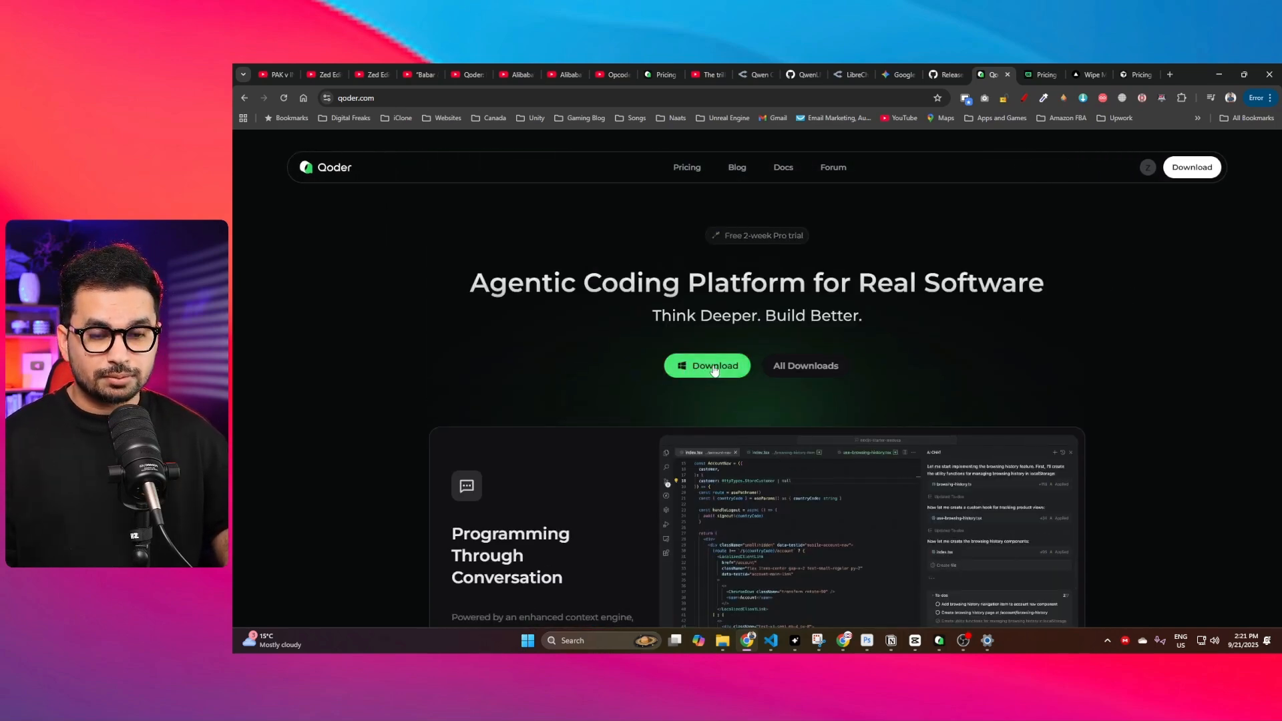
click(706, 365)
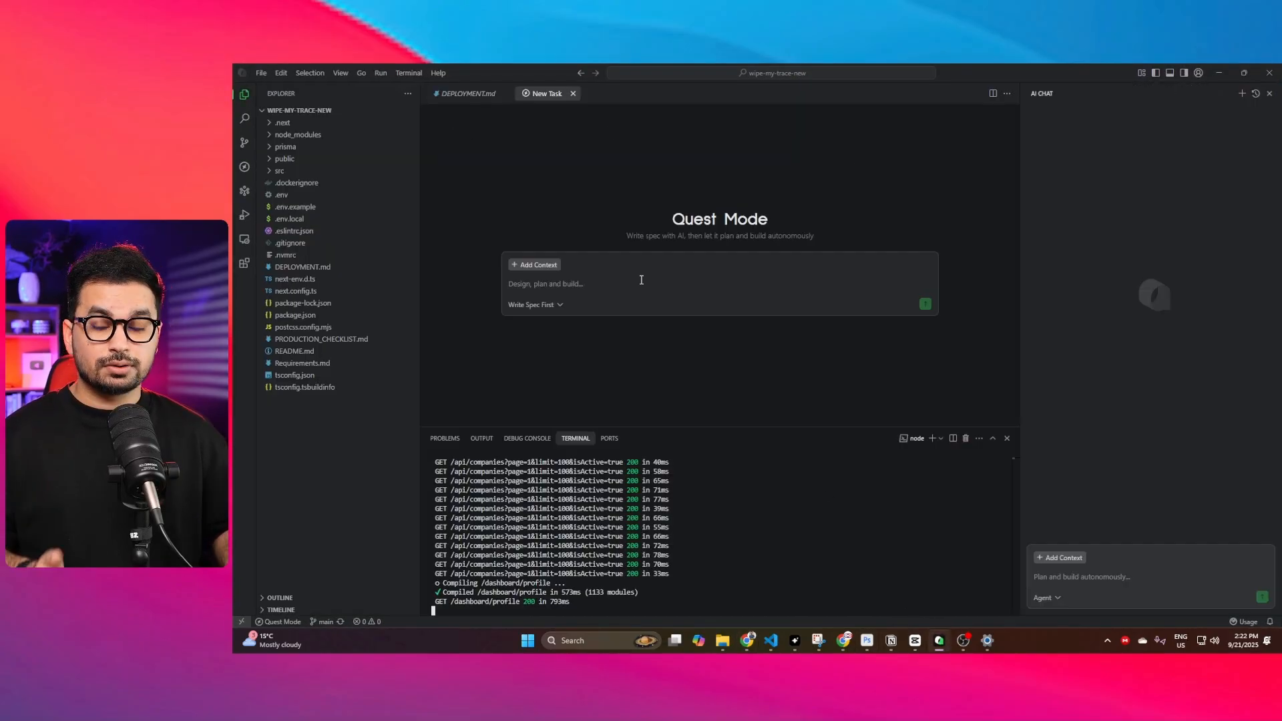
mouse_move(853, 311)
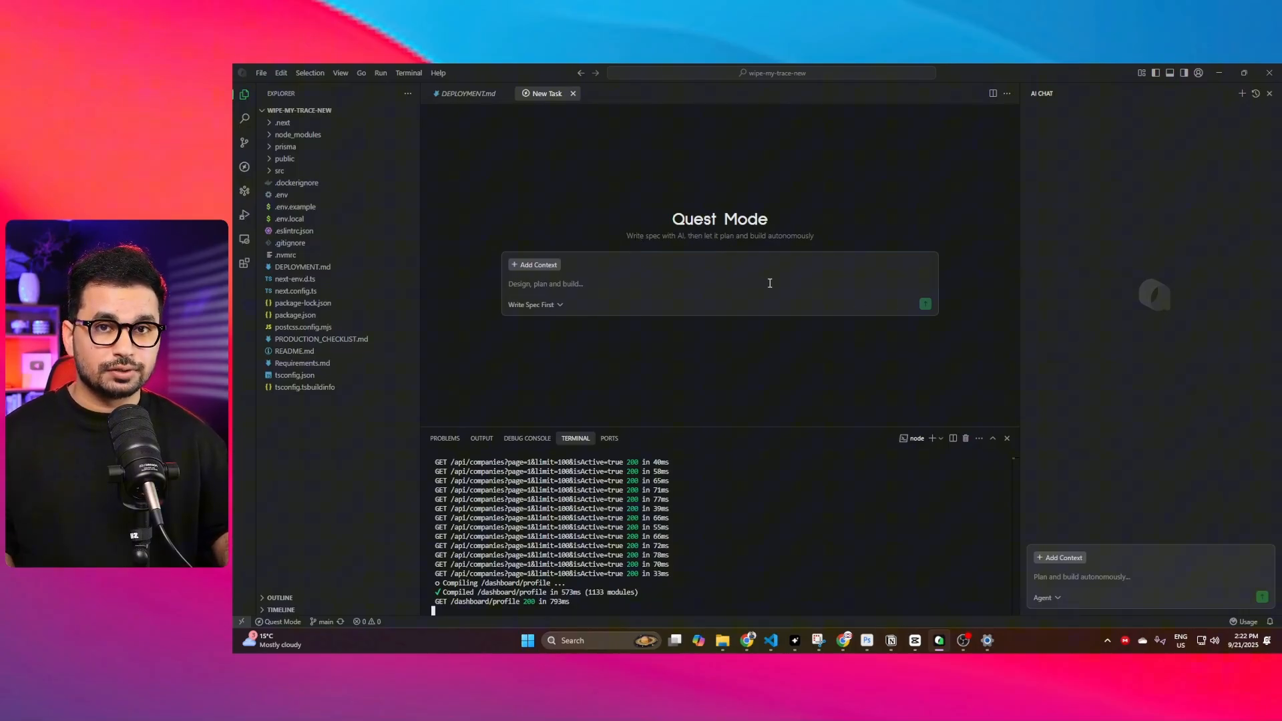
mouse_move(777, 267)
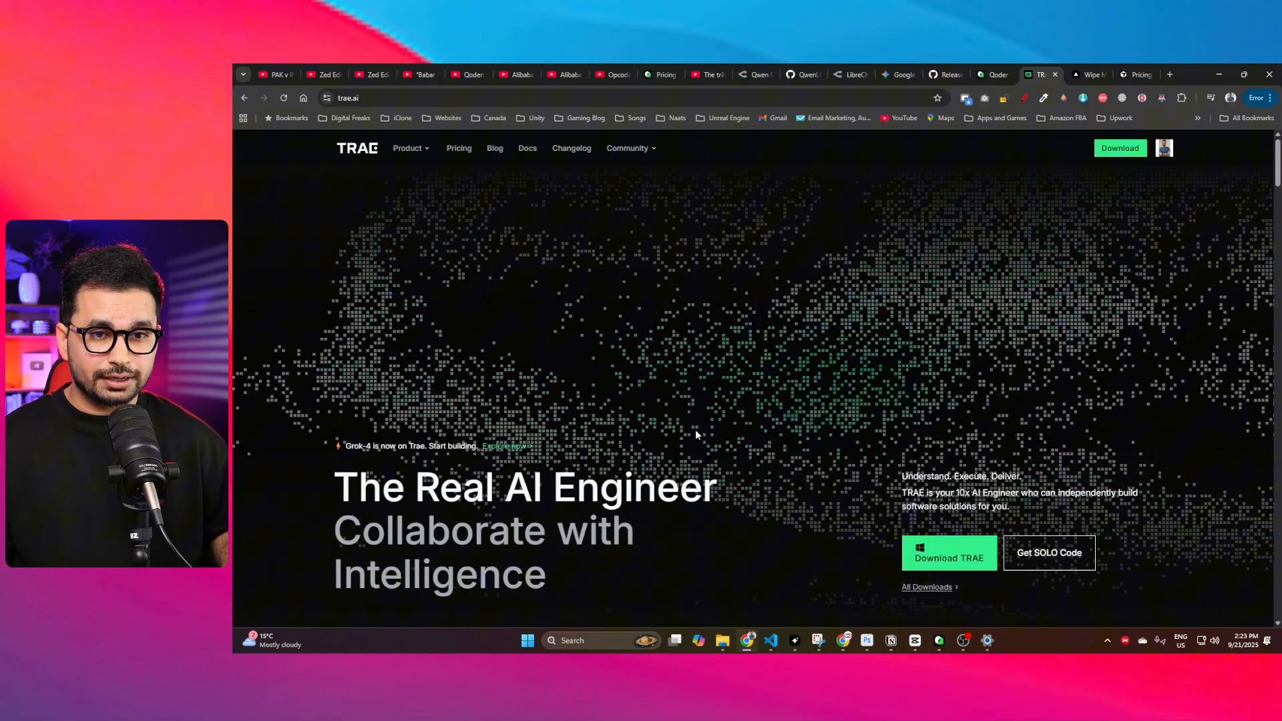
scroll(down, 3)
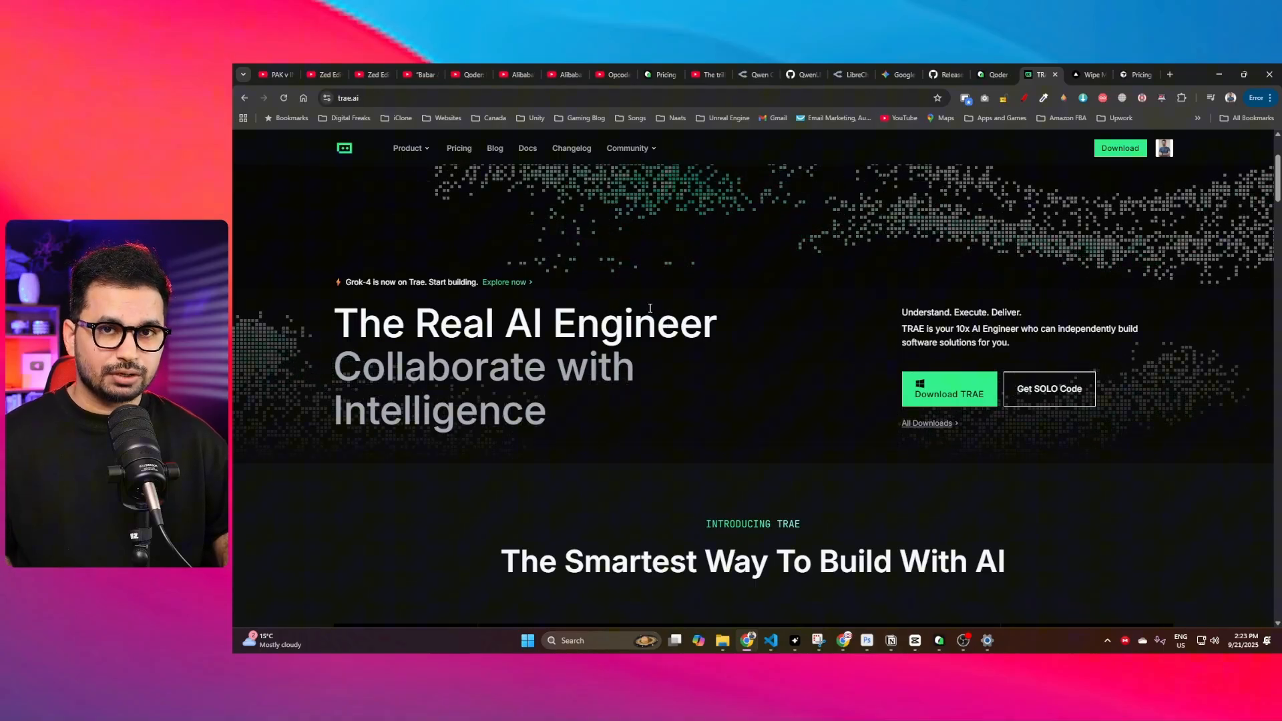
click(458, 148)
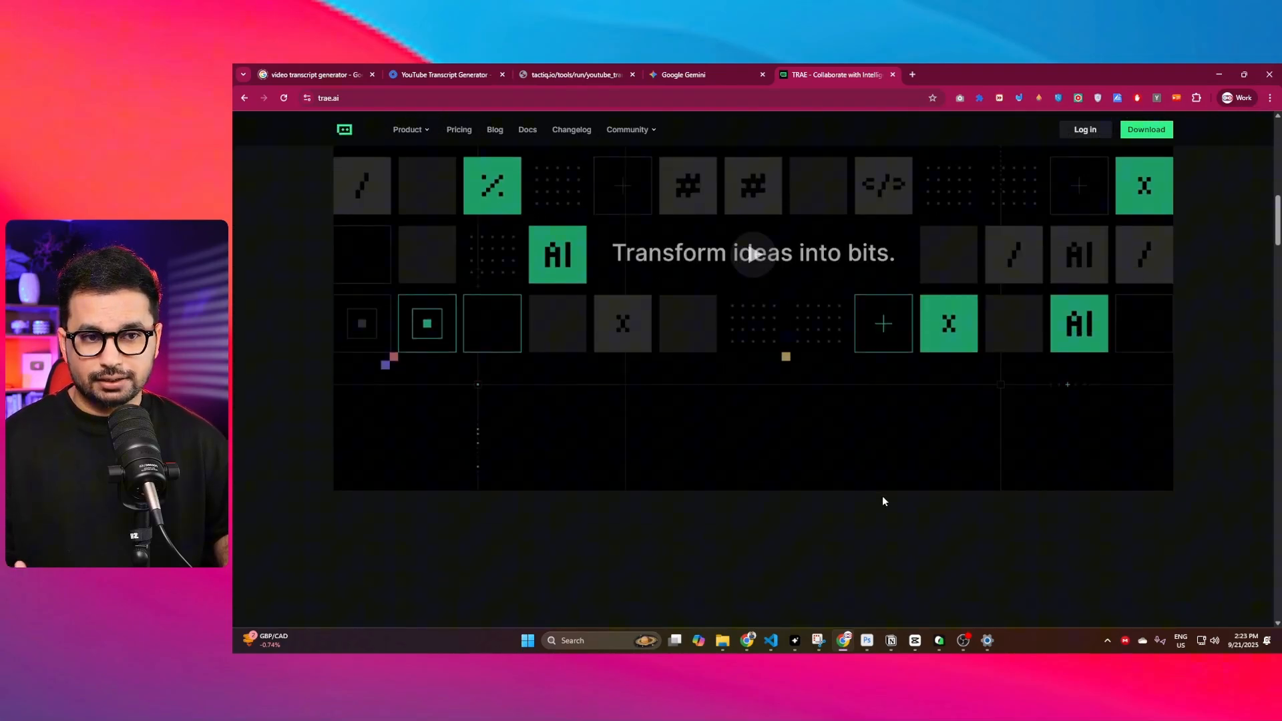
scroll(down, 3)
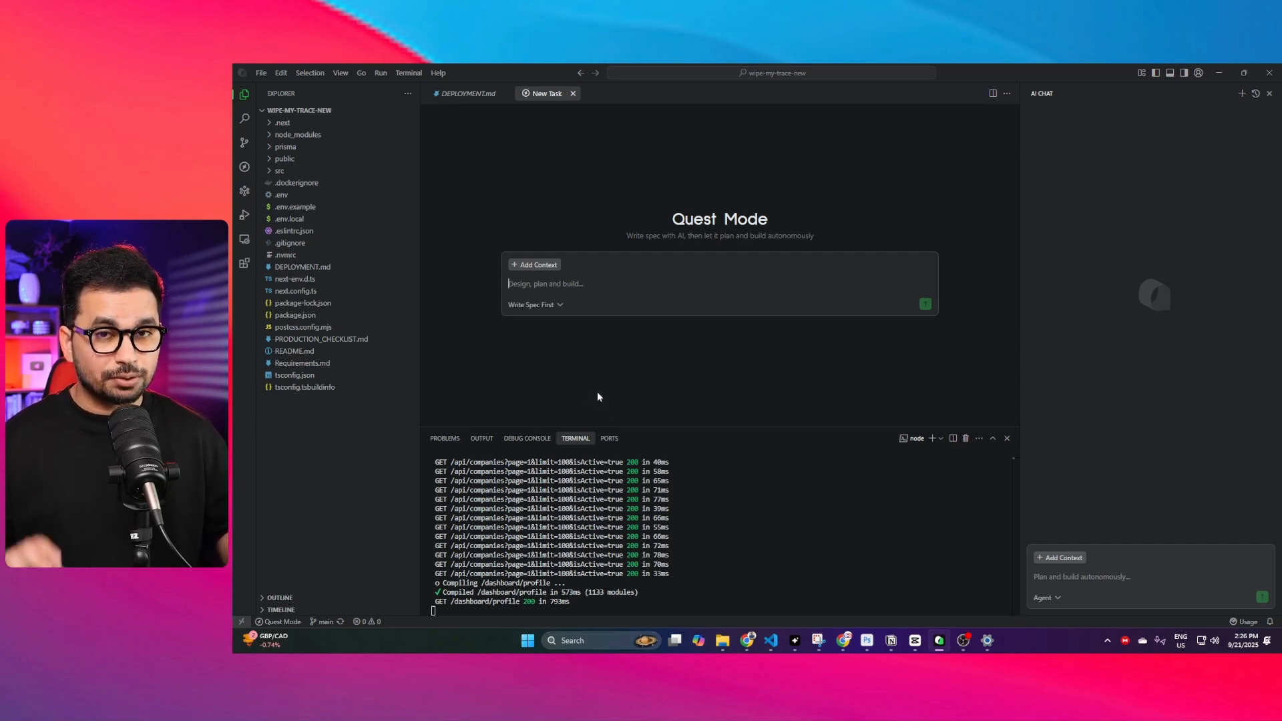
mouse_move(626, 378)
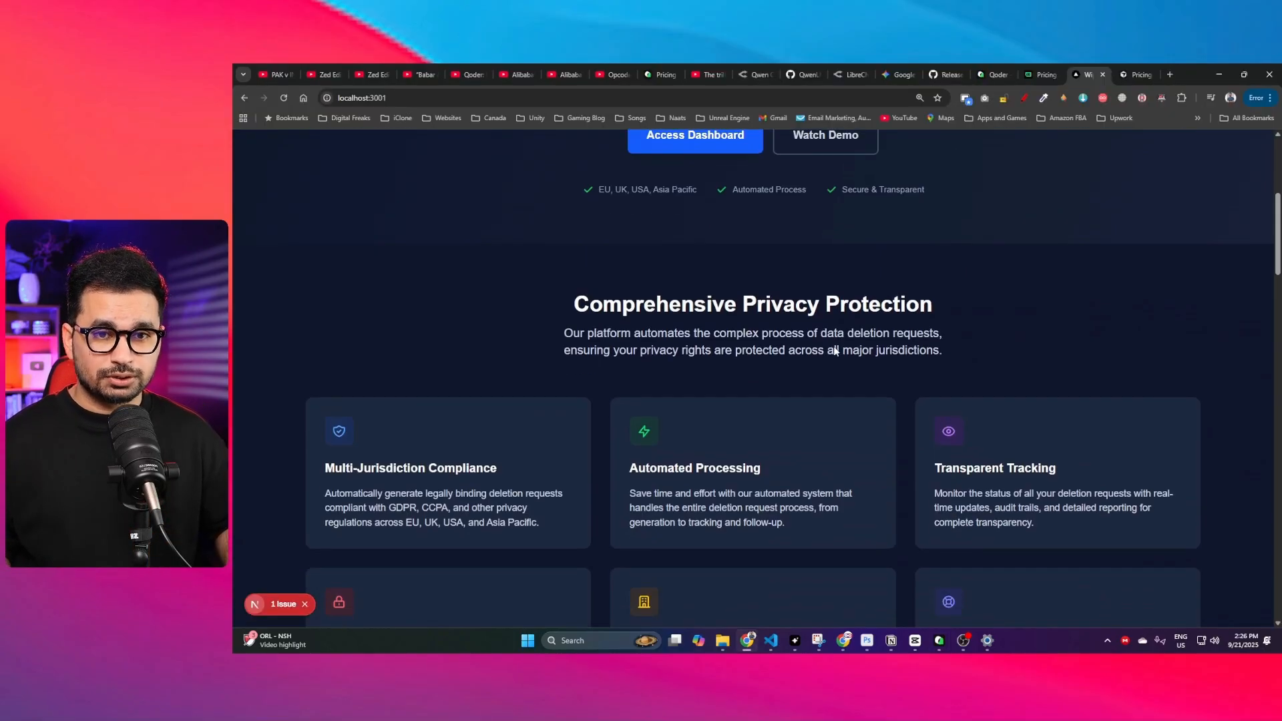
Step: Sign up with a Google account and reach the Wipe My Trace user dashboard
scroll(up, 3)
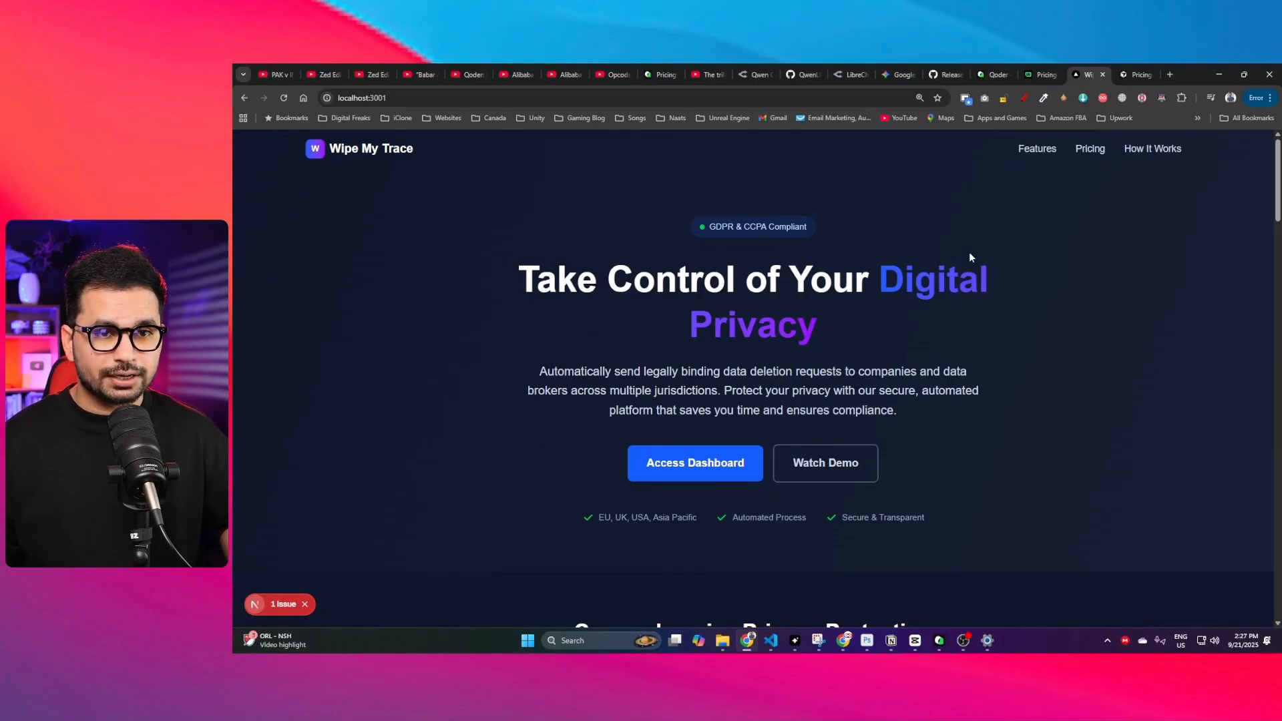
click(694, 462)
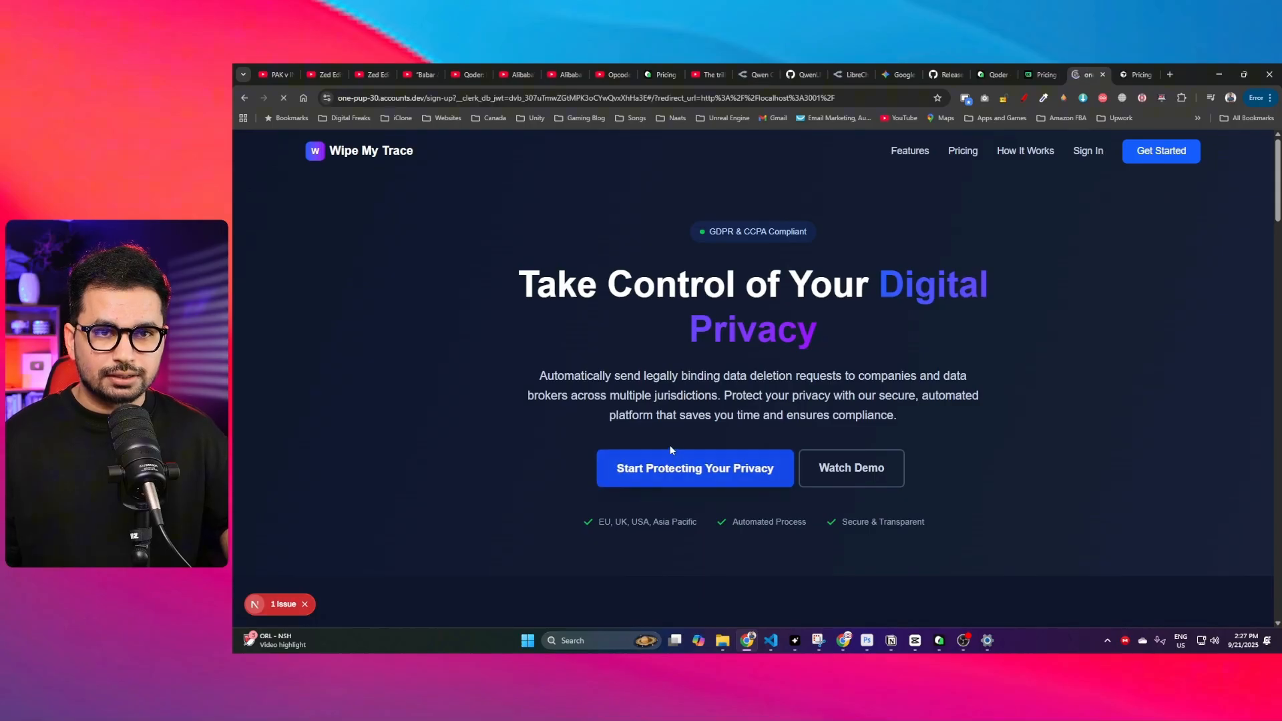
click(694, 467)
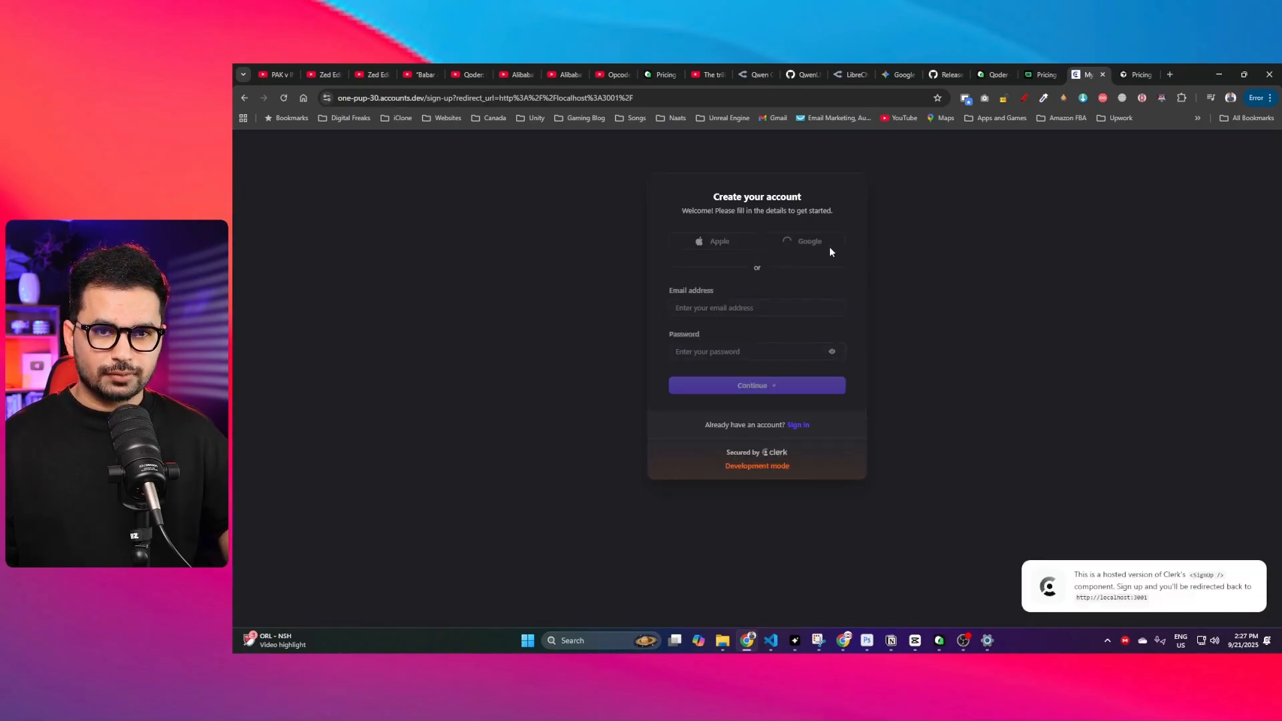
click(802, 240)
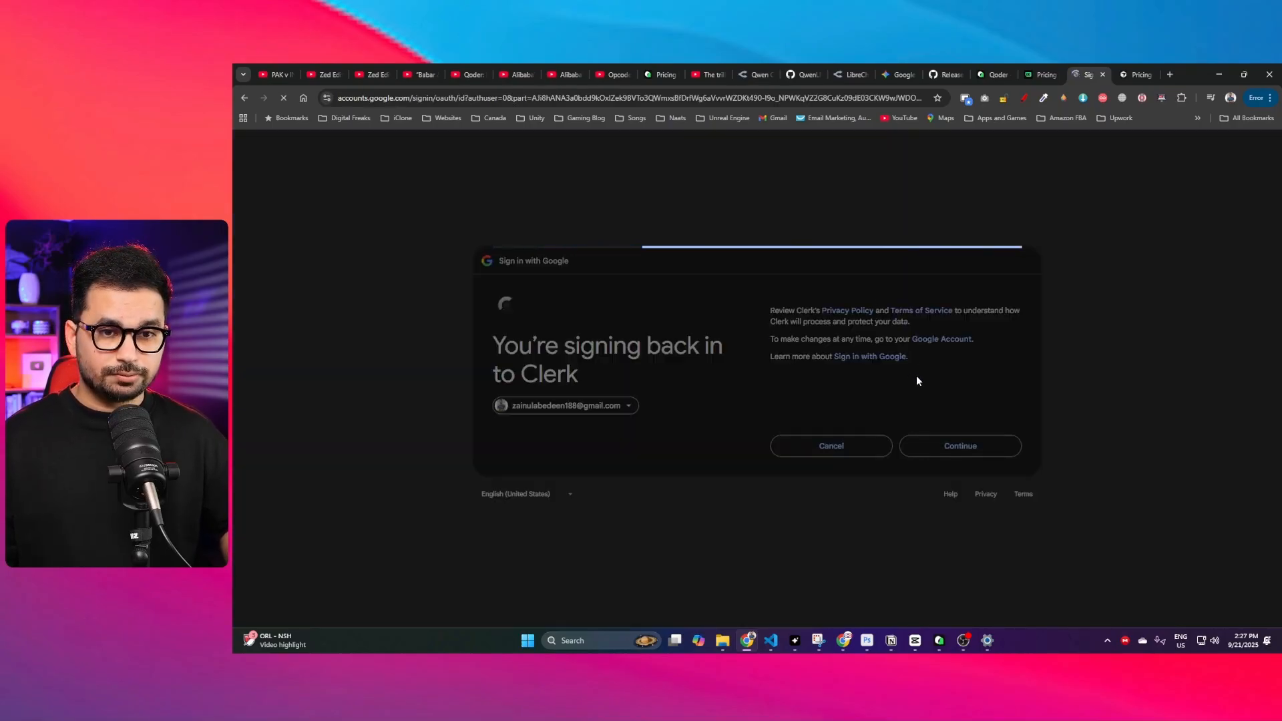
click(959, 445)
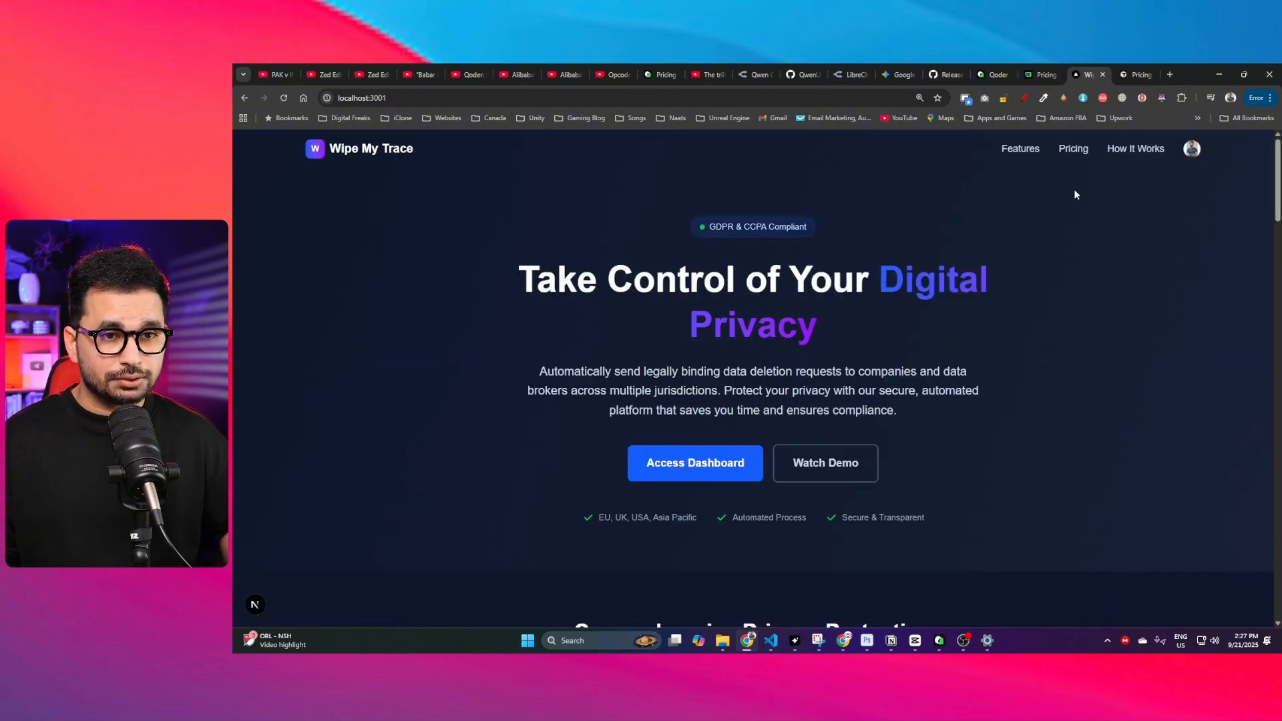
click(695, 463)
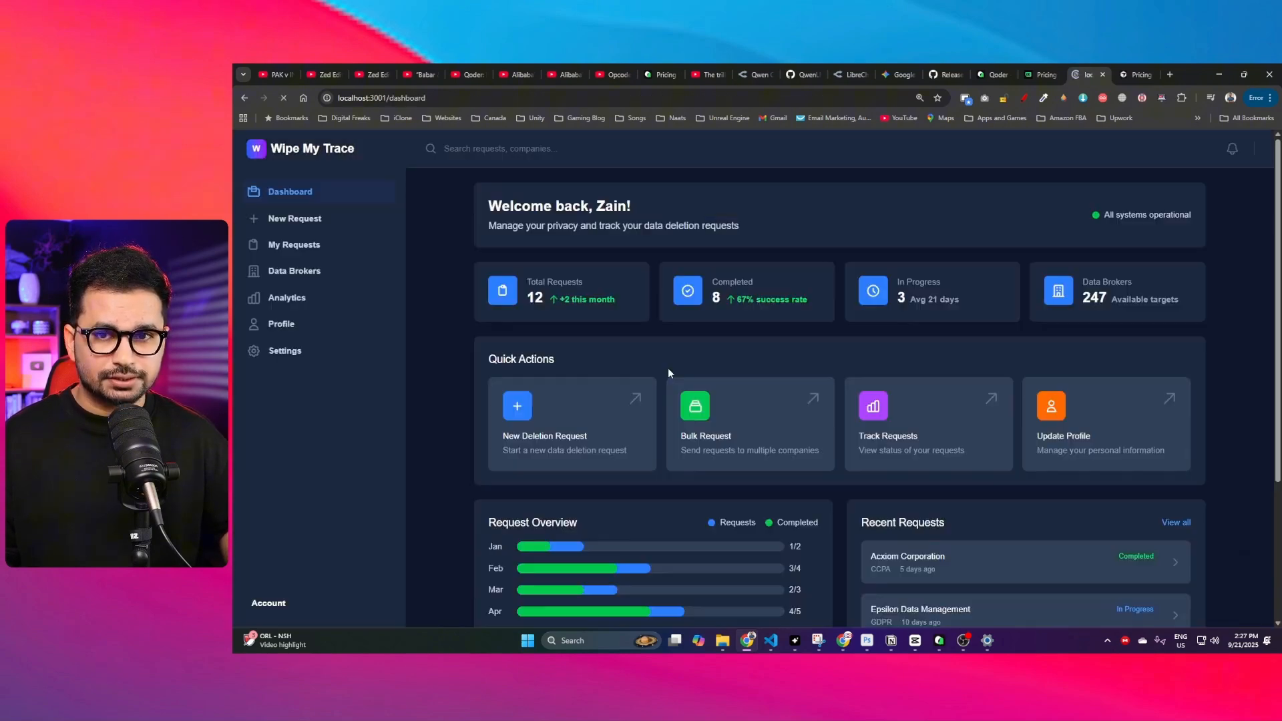
mouse_move(294, 218)
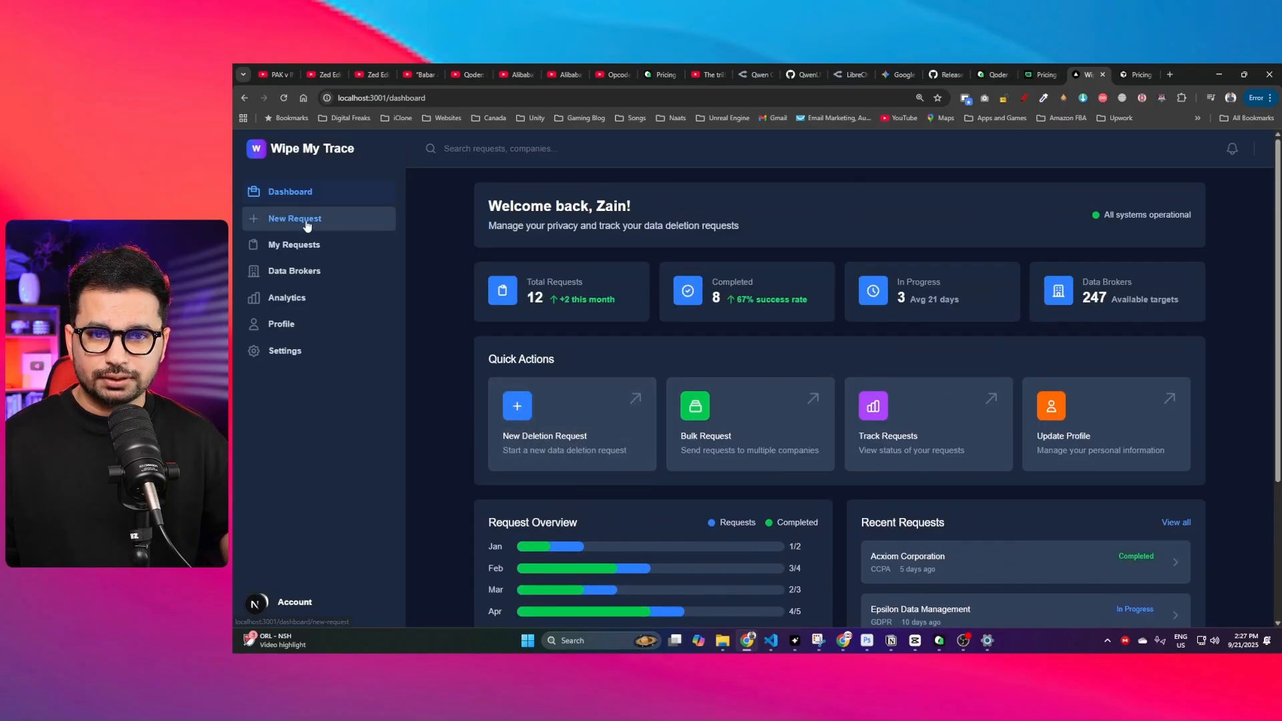
Step: Preview the New Request form, return to the dashboard, and open Bulk Request
click(294, 218)
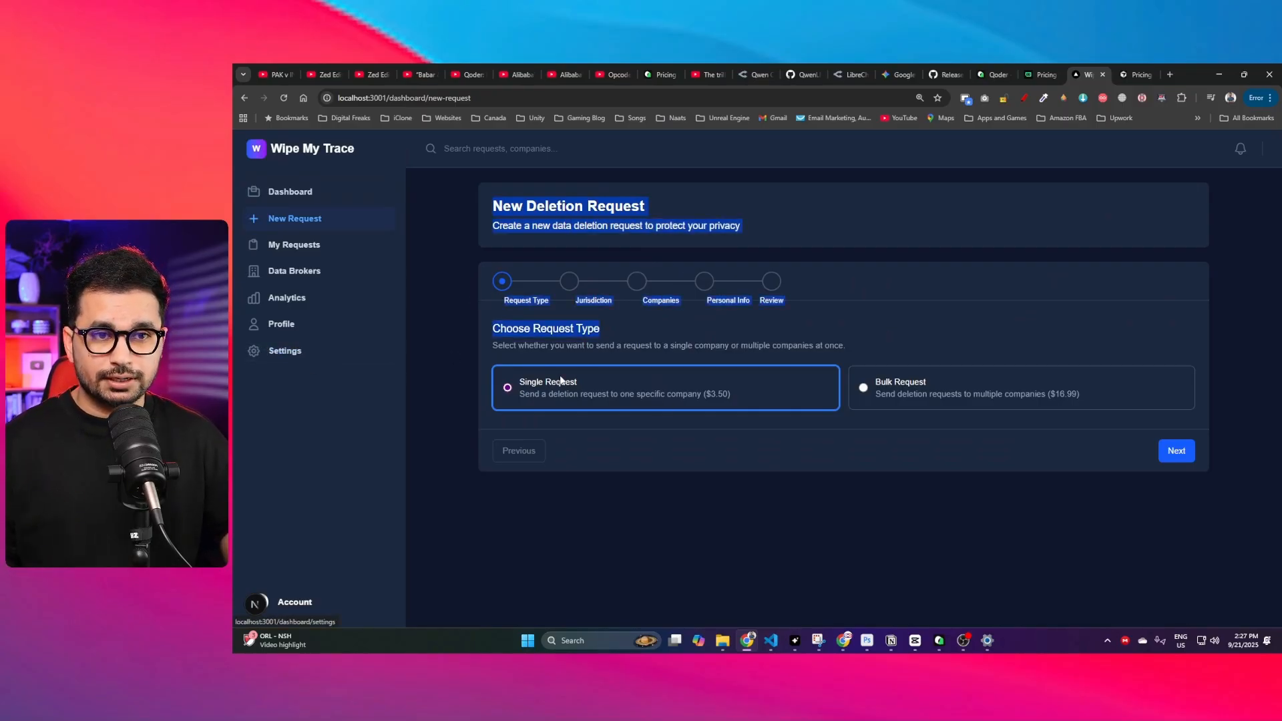
click(289, 190)
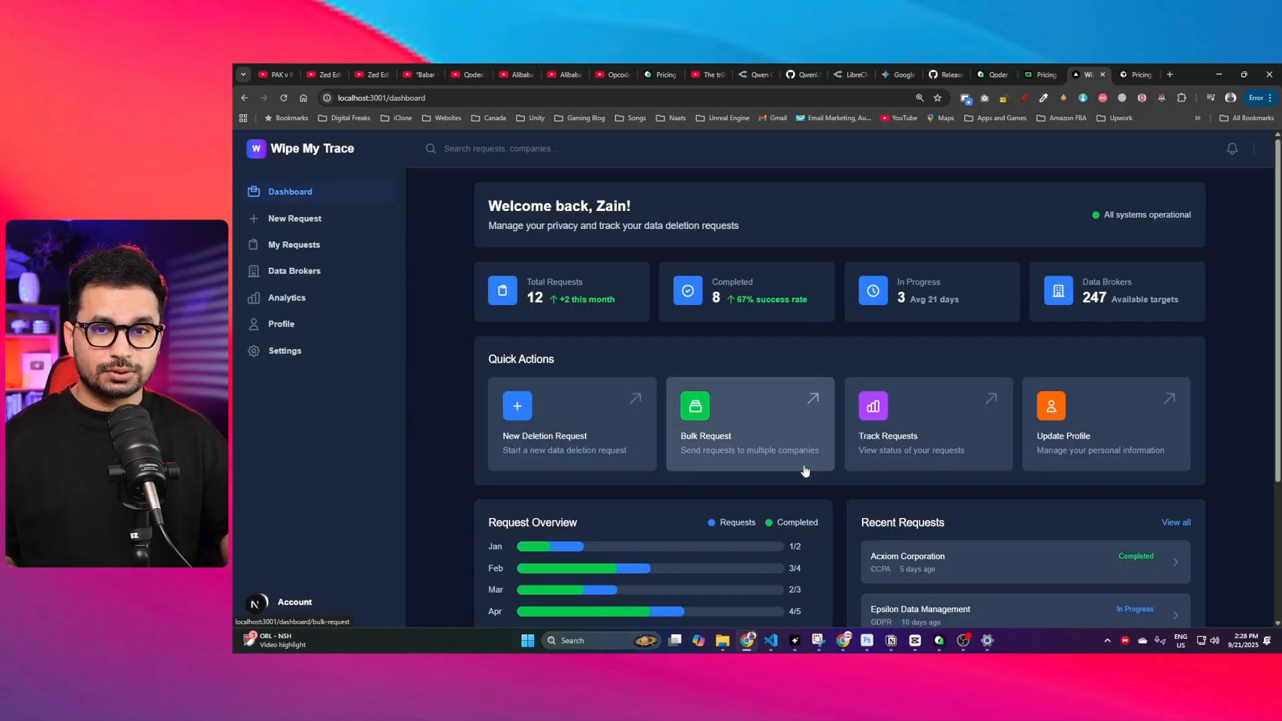
click(283, 350)
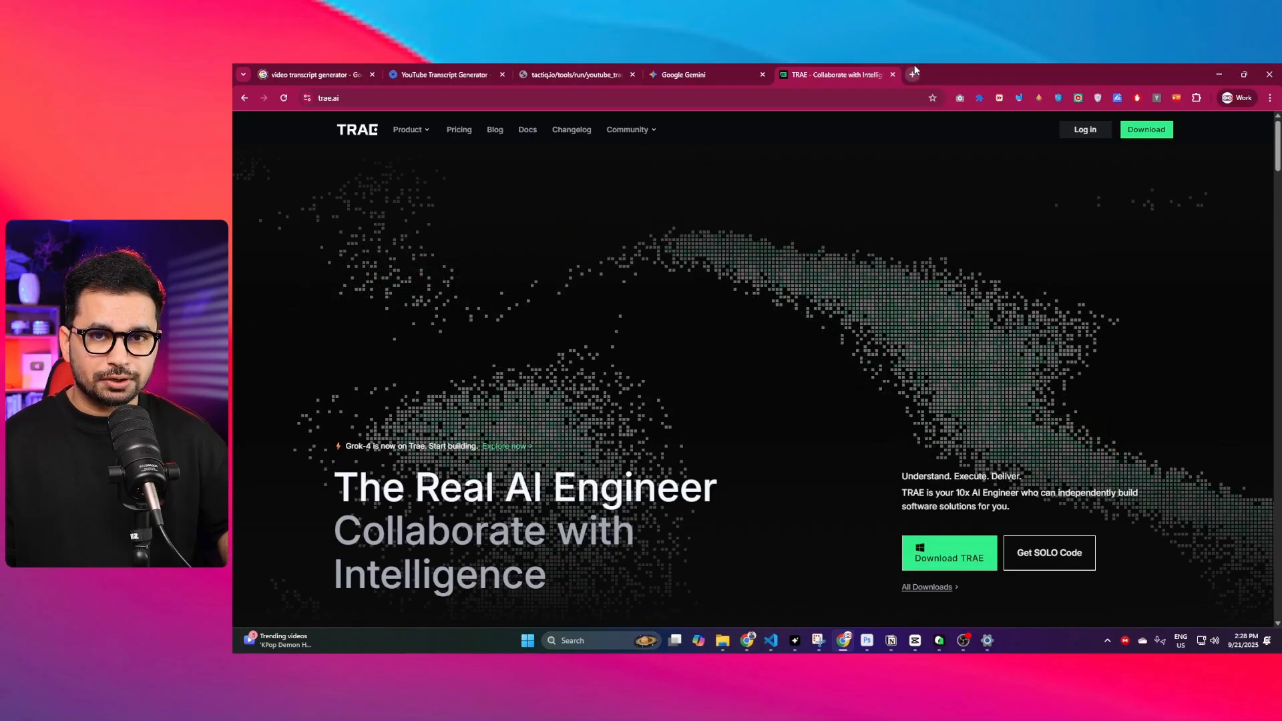
Step: Compare neon.tech with the Supabase homepage in a new tab, then go to Neon's Log In page
click(913, 74)
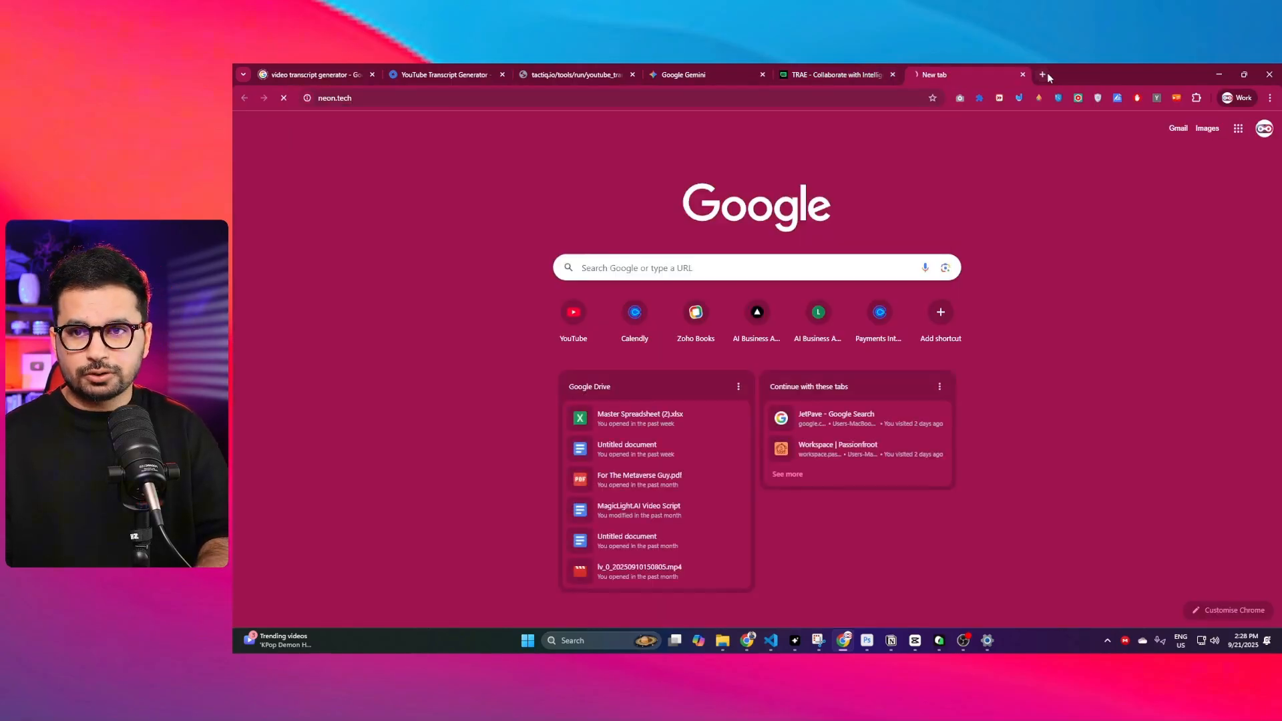
click(333, 97)
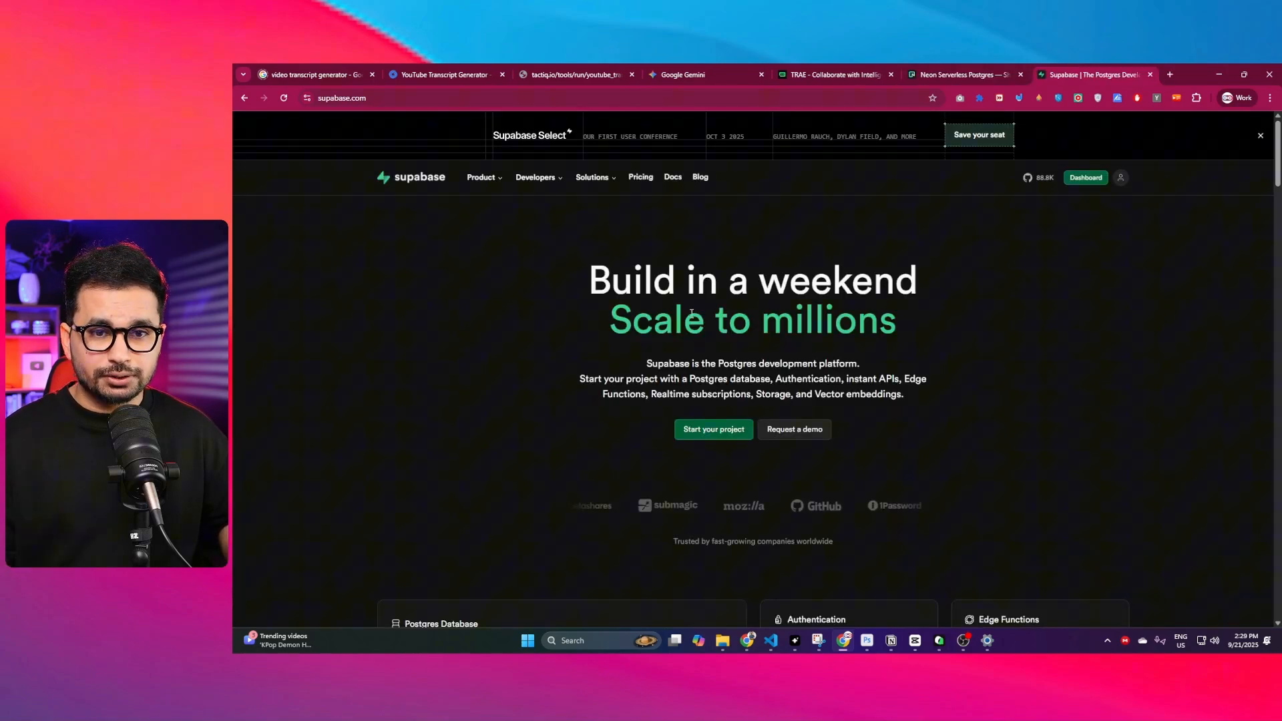
click(965, 74)
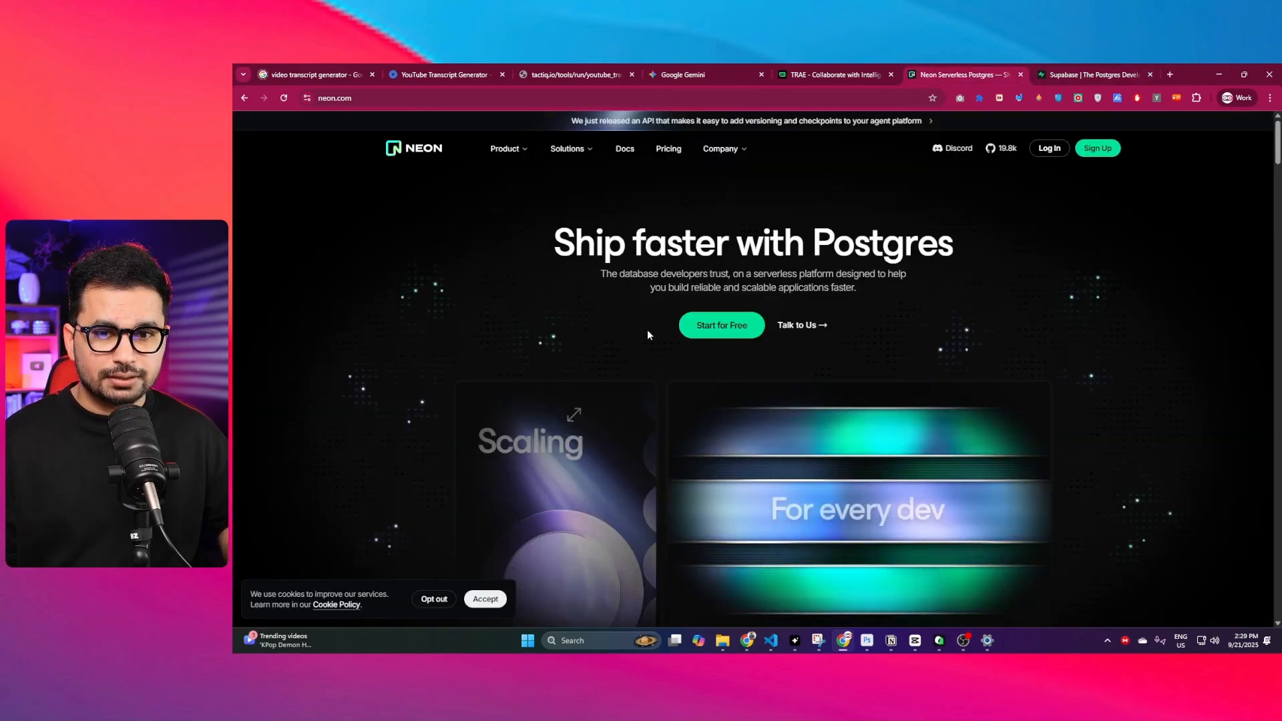
click(1049, 148)
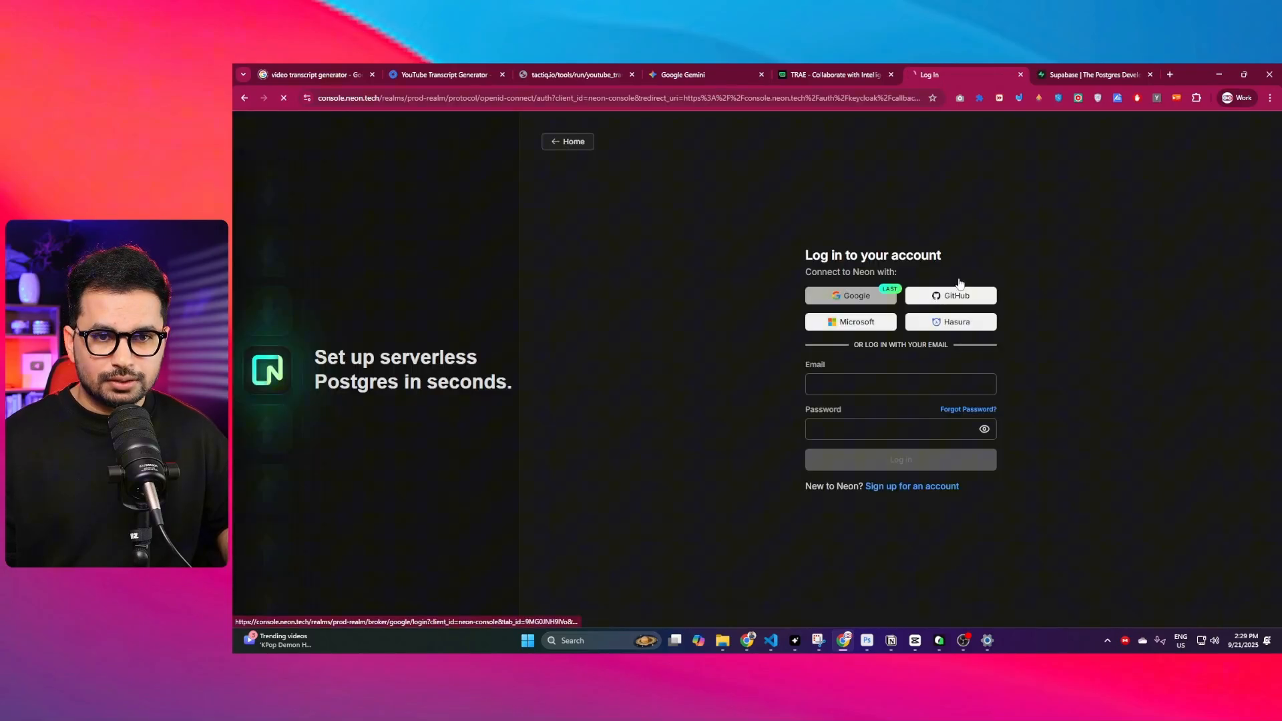
Step: Sign in with Google and create the 'WipeMyTrace' project
click(850, 295)
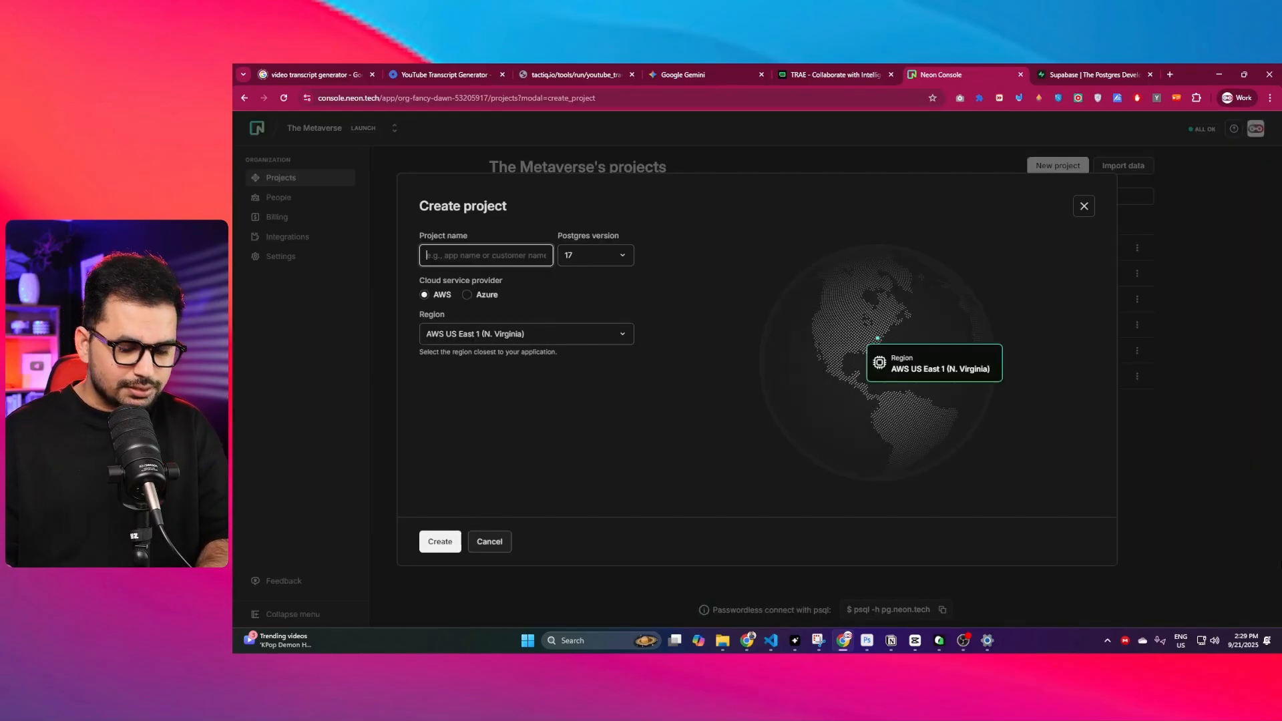
text(WipeMyTrace)
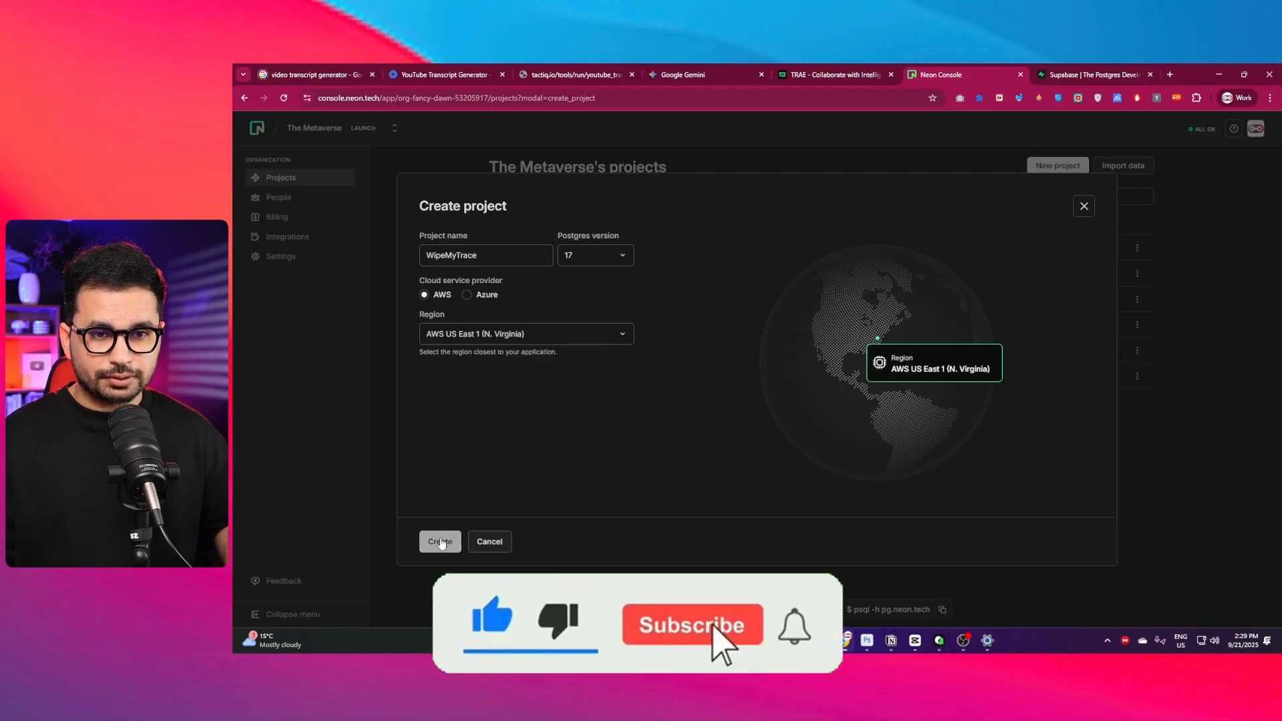
click(439, 542)
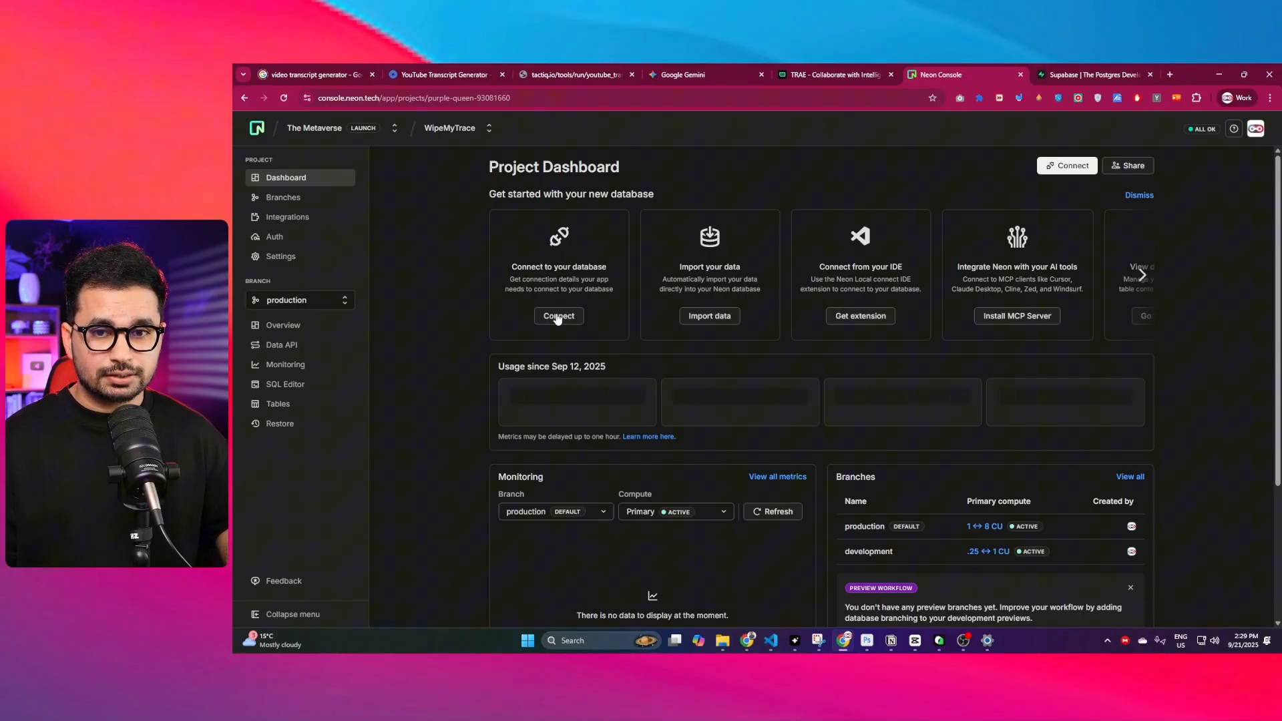
Step: Copy the psql connection snippet from the Connect panel and switch to Qoder
click(558, 315)
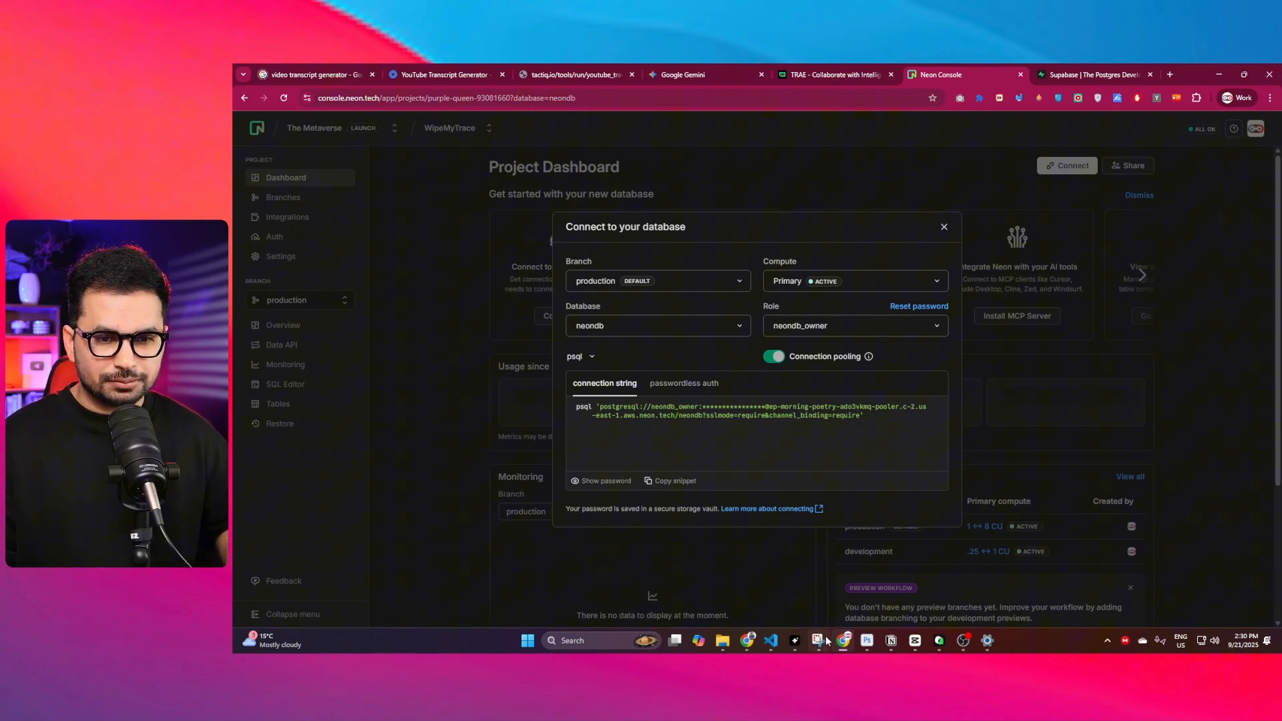
click(816, 640)
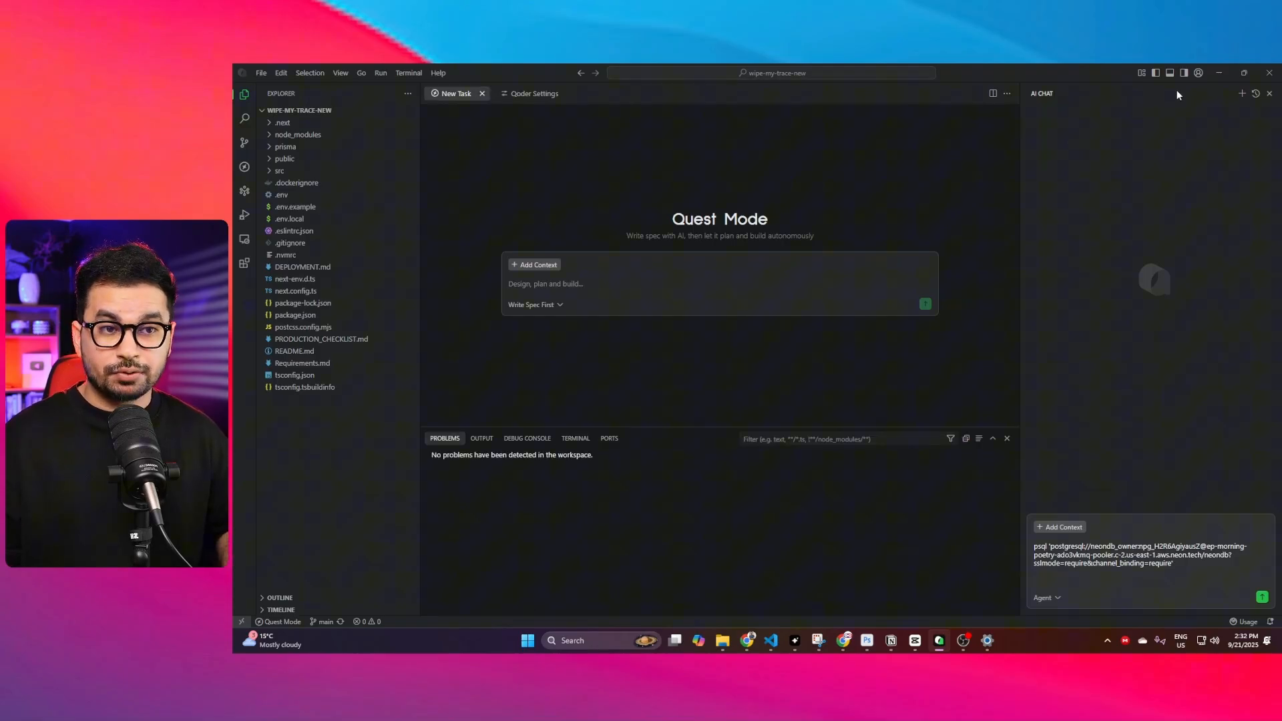
Step: Go from the account menu to Qoder Settings' MCP Server page and add a server
click(1198, 73)
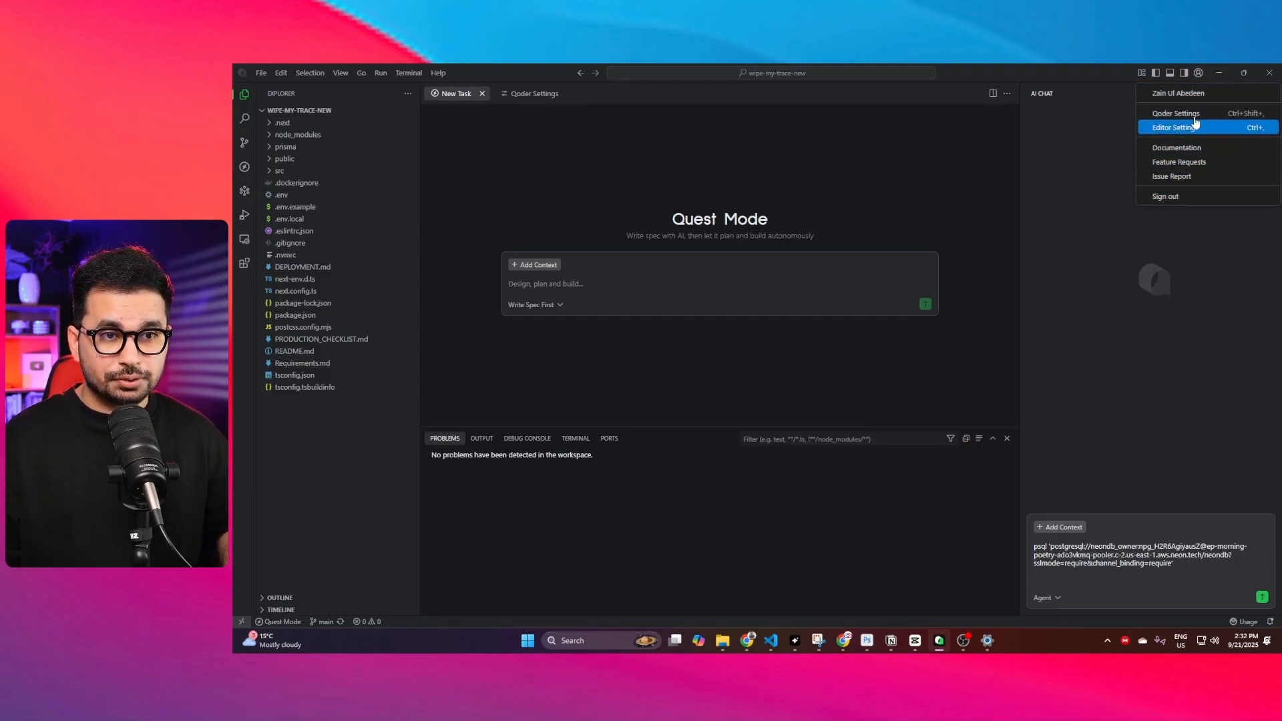
click(1175, 113)
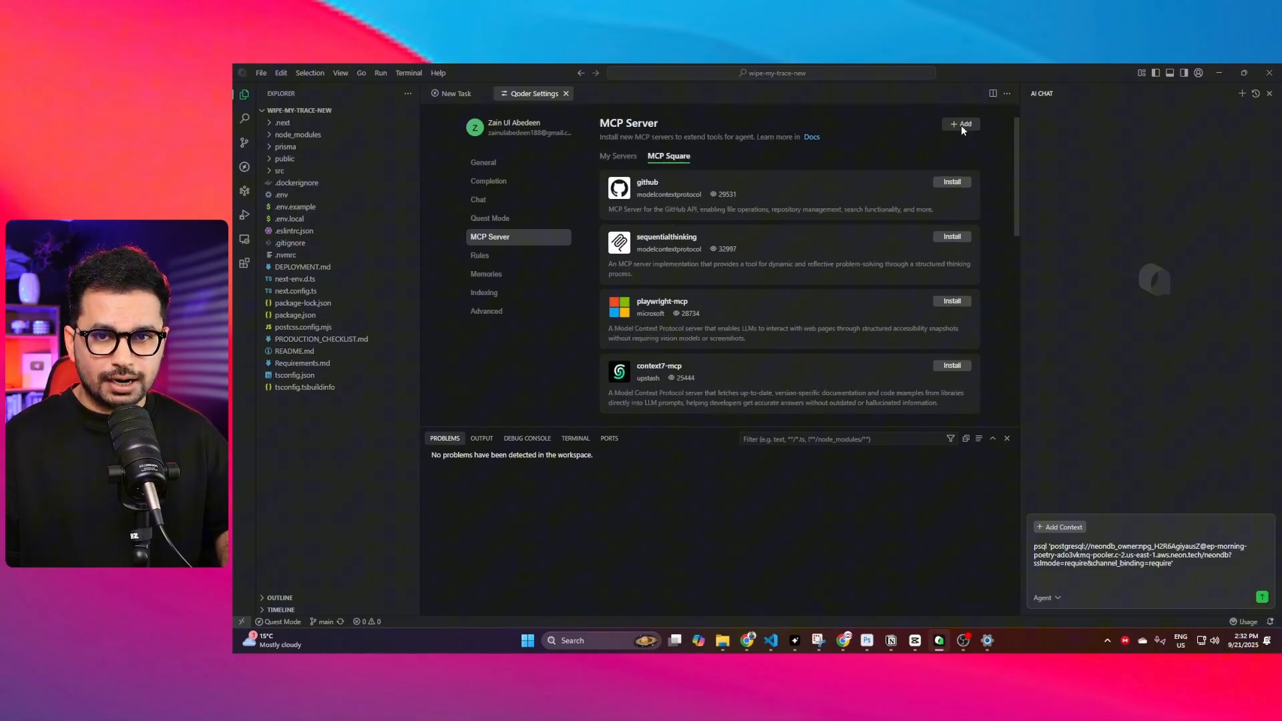
click(962, 124)
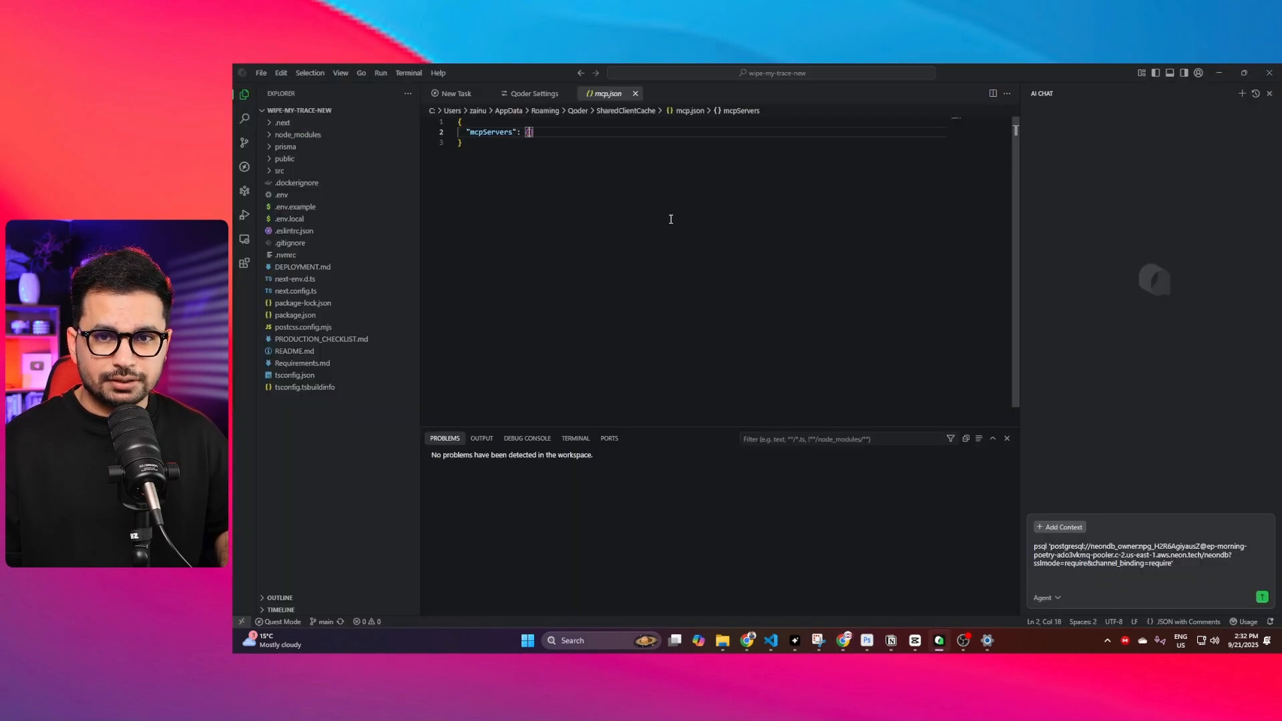
mouse_move(848, 279)
text(You are inside a next js project, I want you to understand this project and now i want you to build a backend, we are going to use Neon.tech for Backend.)
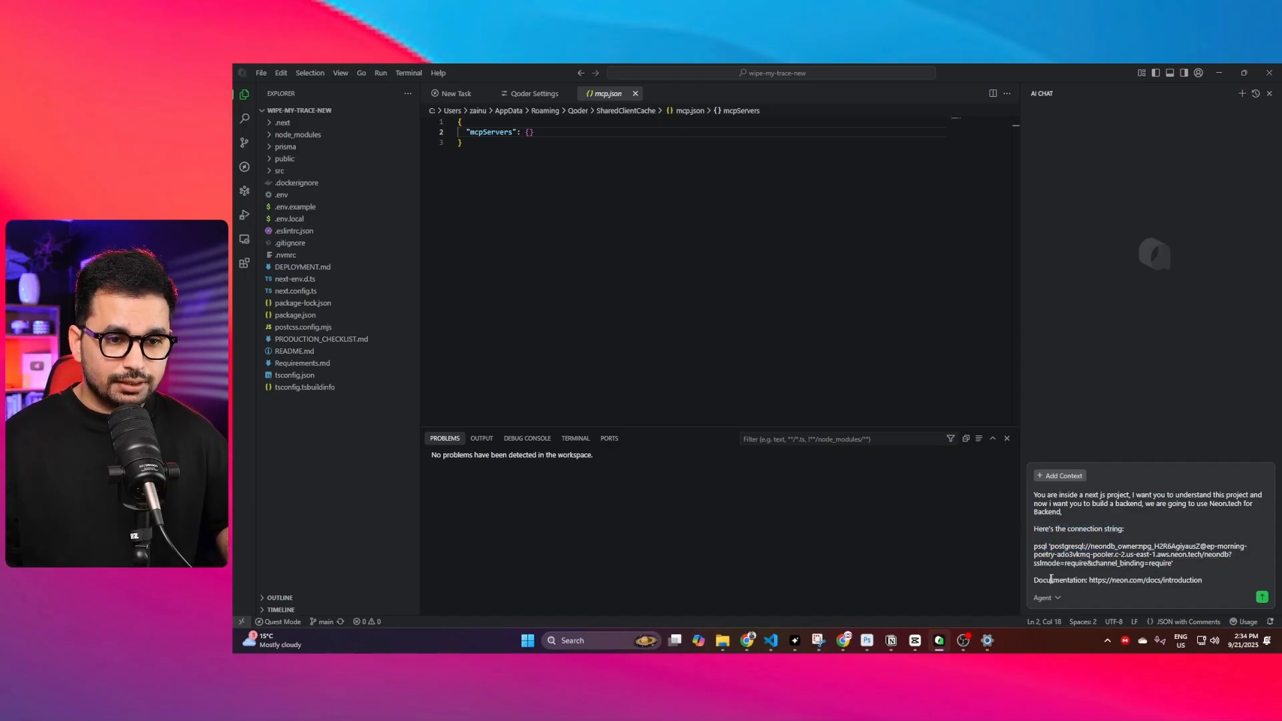
Step: Select the Neon documentation line in the prompt and send the backend request
triple_click(1115, 580)
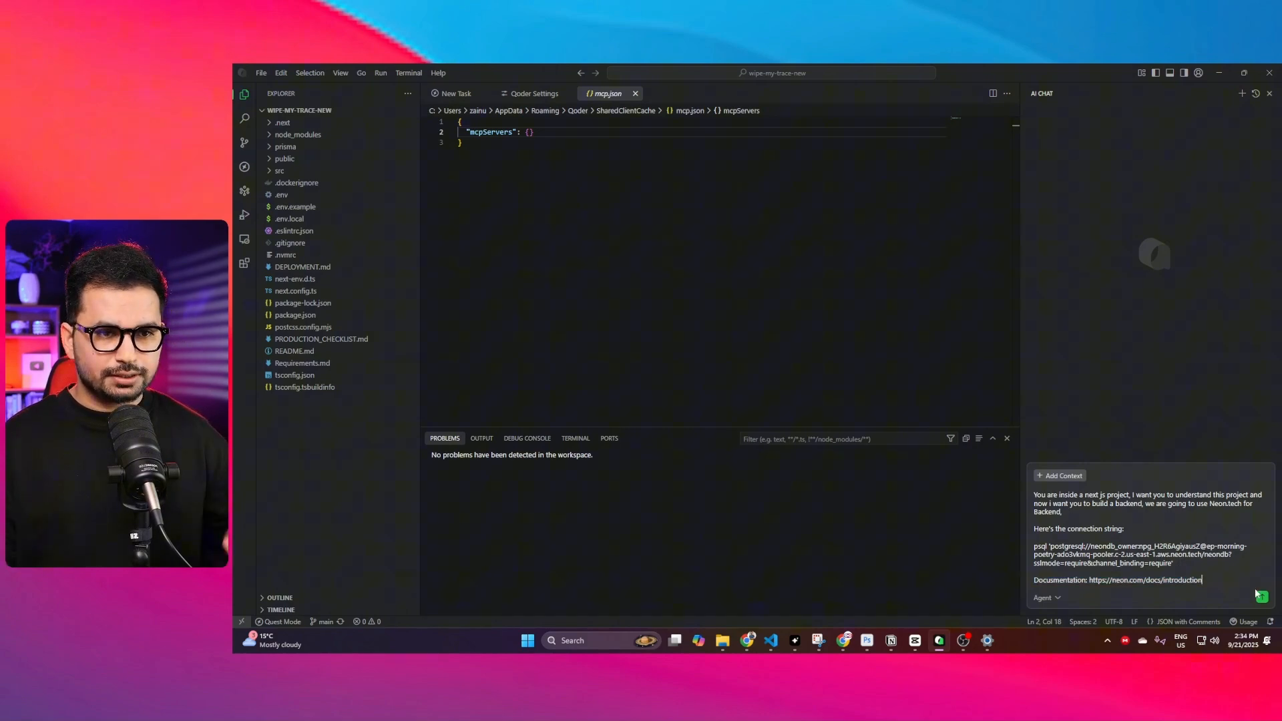
click(1261, 597)
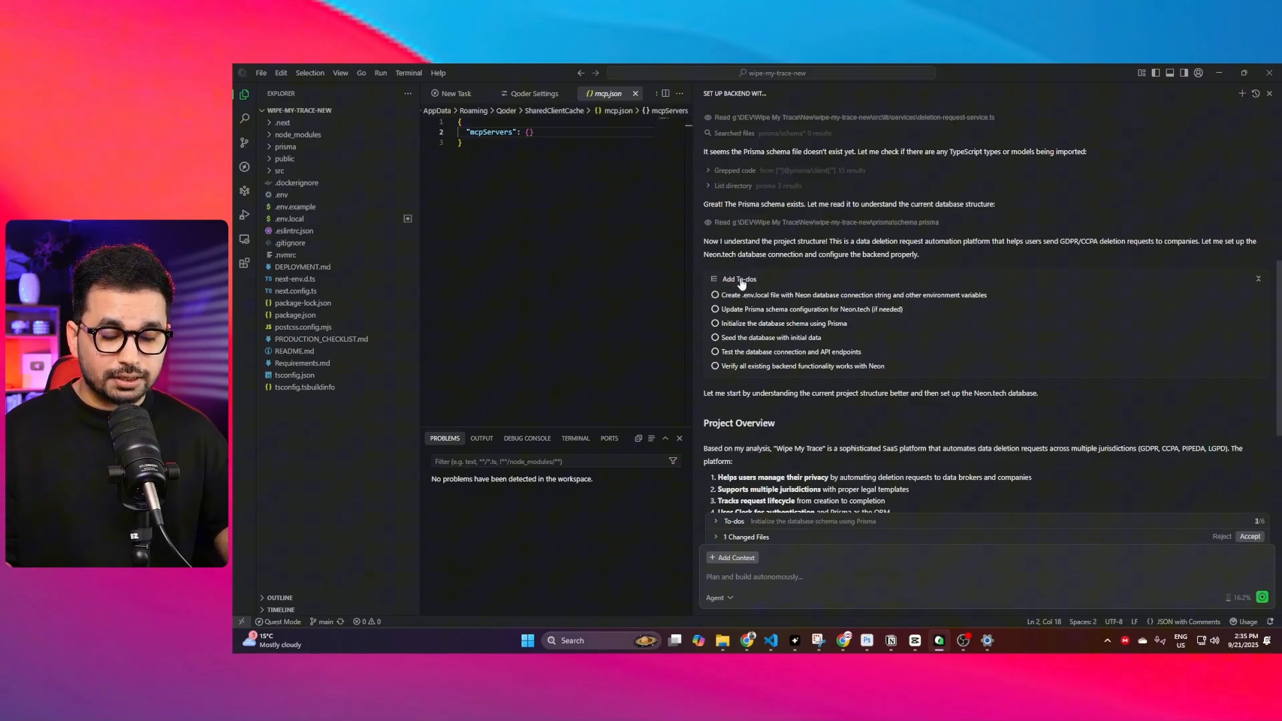
mouse_move(774, 296)
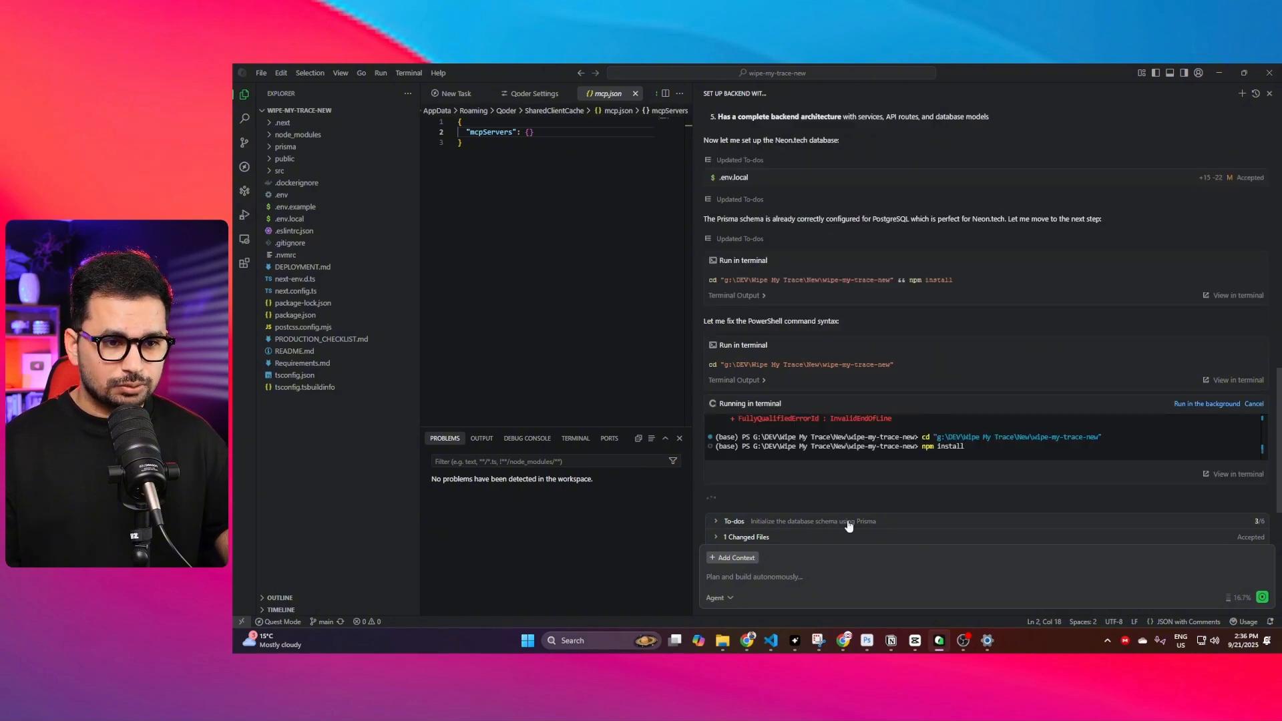
mouse_move(948, 550)
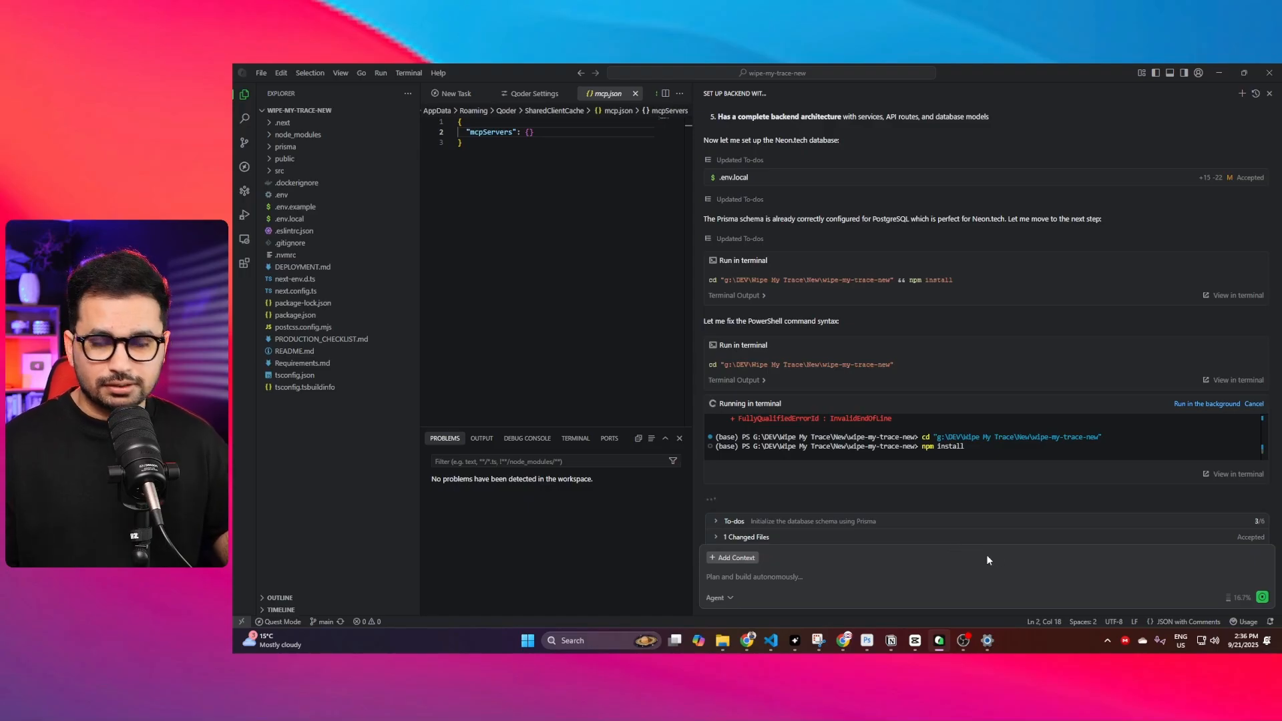
mouse_move(976, 556)
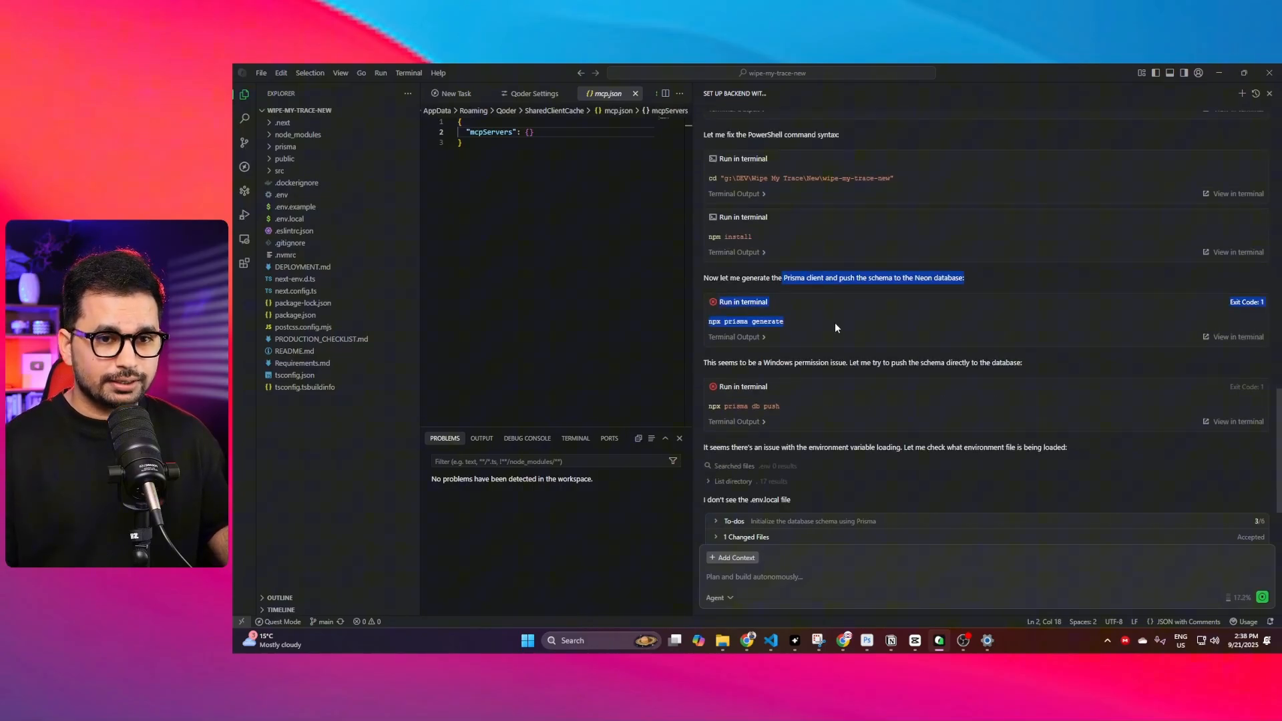
Step: Highlight the database push success note and approve running npm run dev
scroll(down, 3)
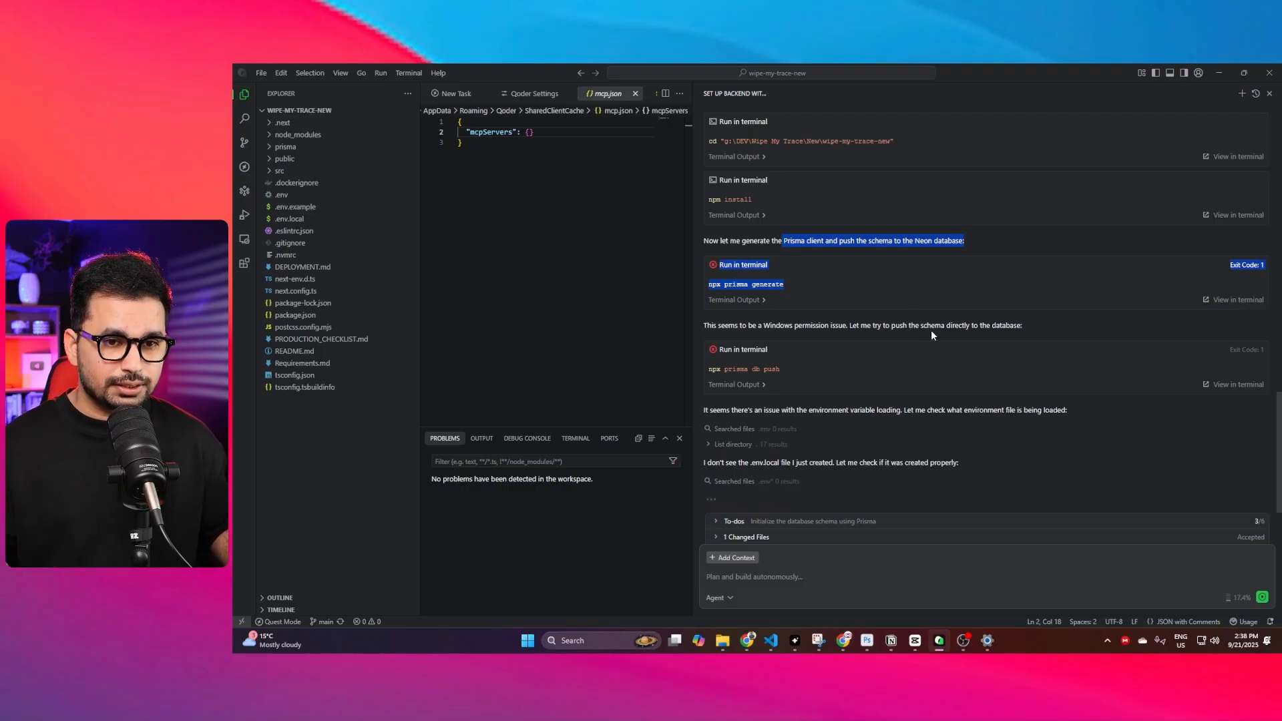
scroll(down, 3)
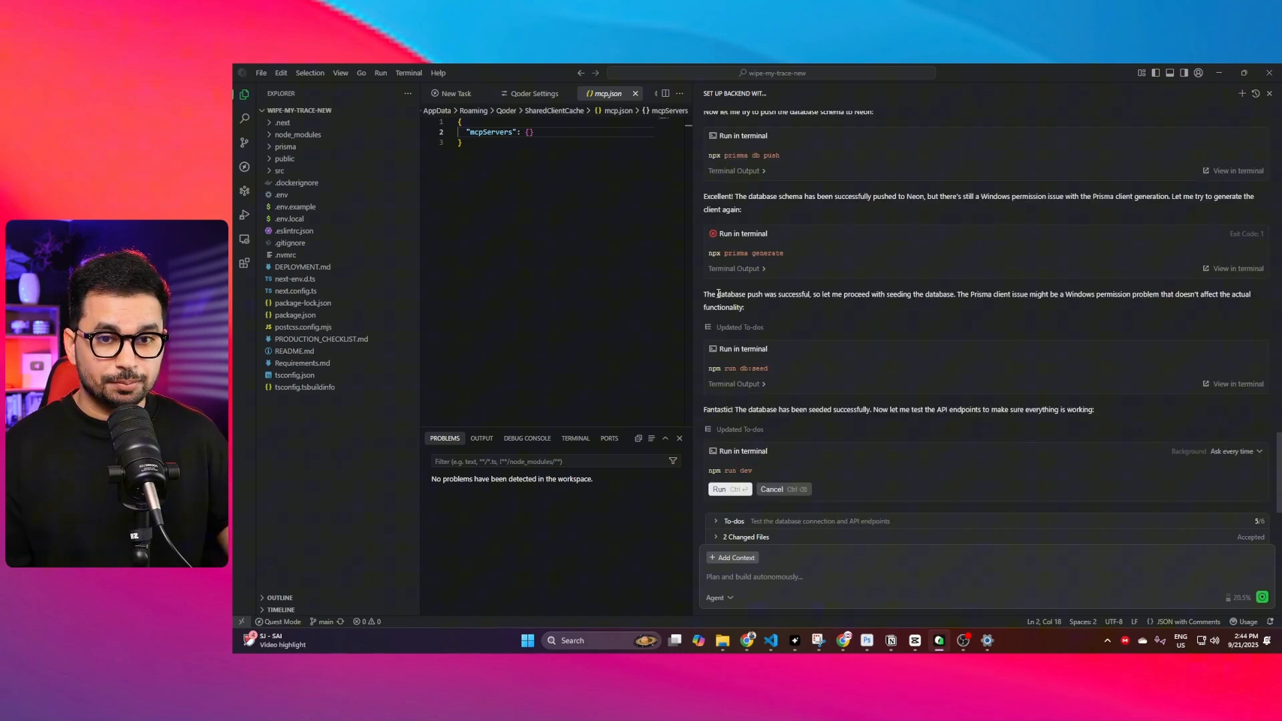
drag(717, 293, 842, 293)
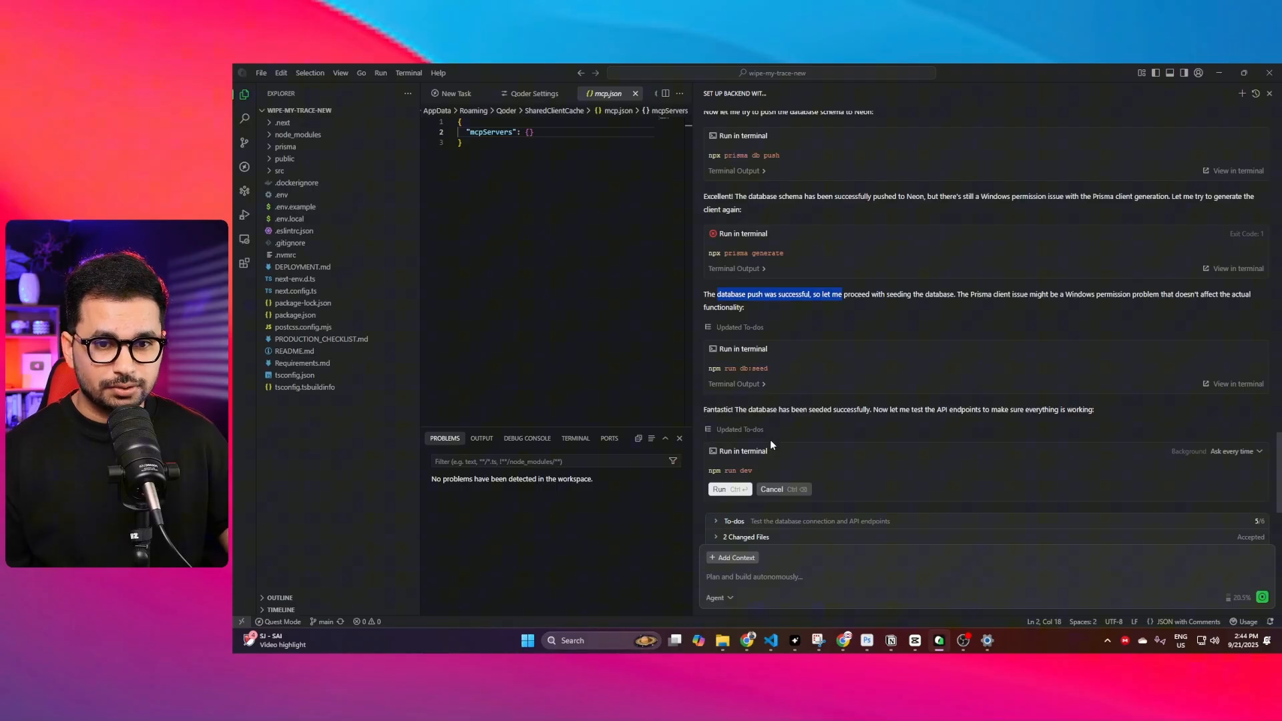
click(718, 489)
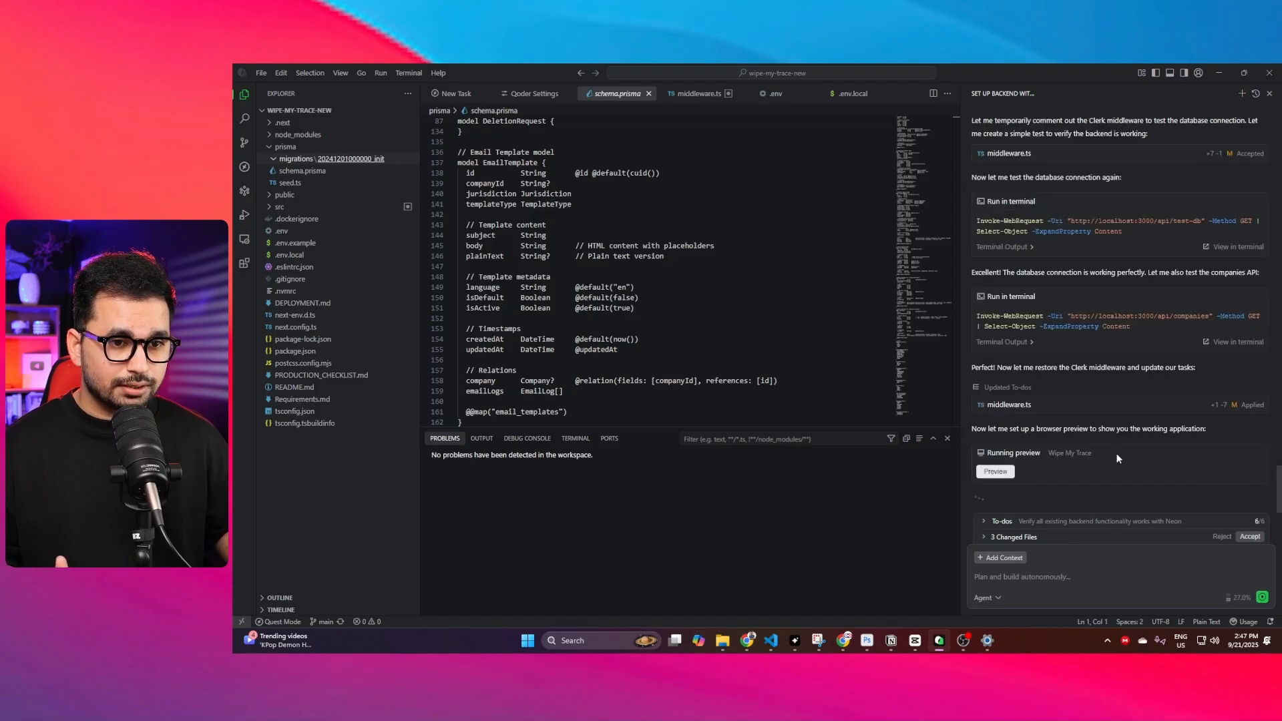
Step: Load the app at localhost:3000 in Qoder Preview and accept the agent's changed files
click(994, 472)
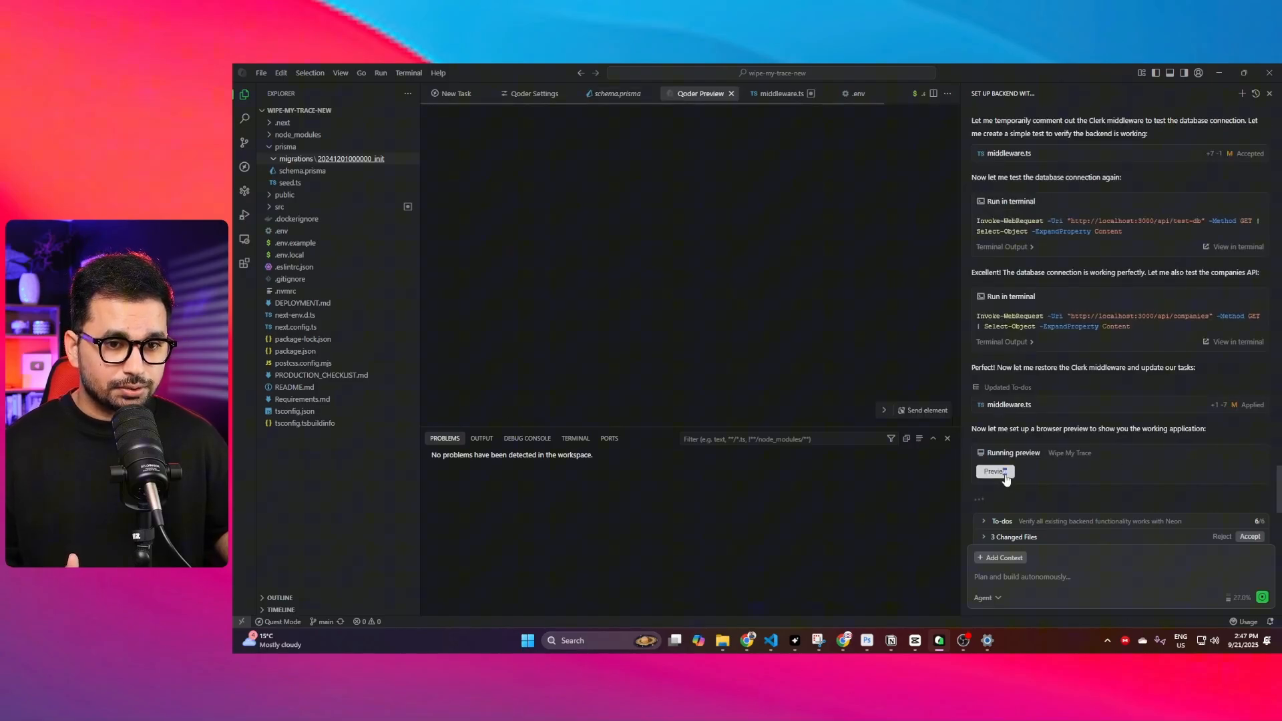
click(994, 472)
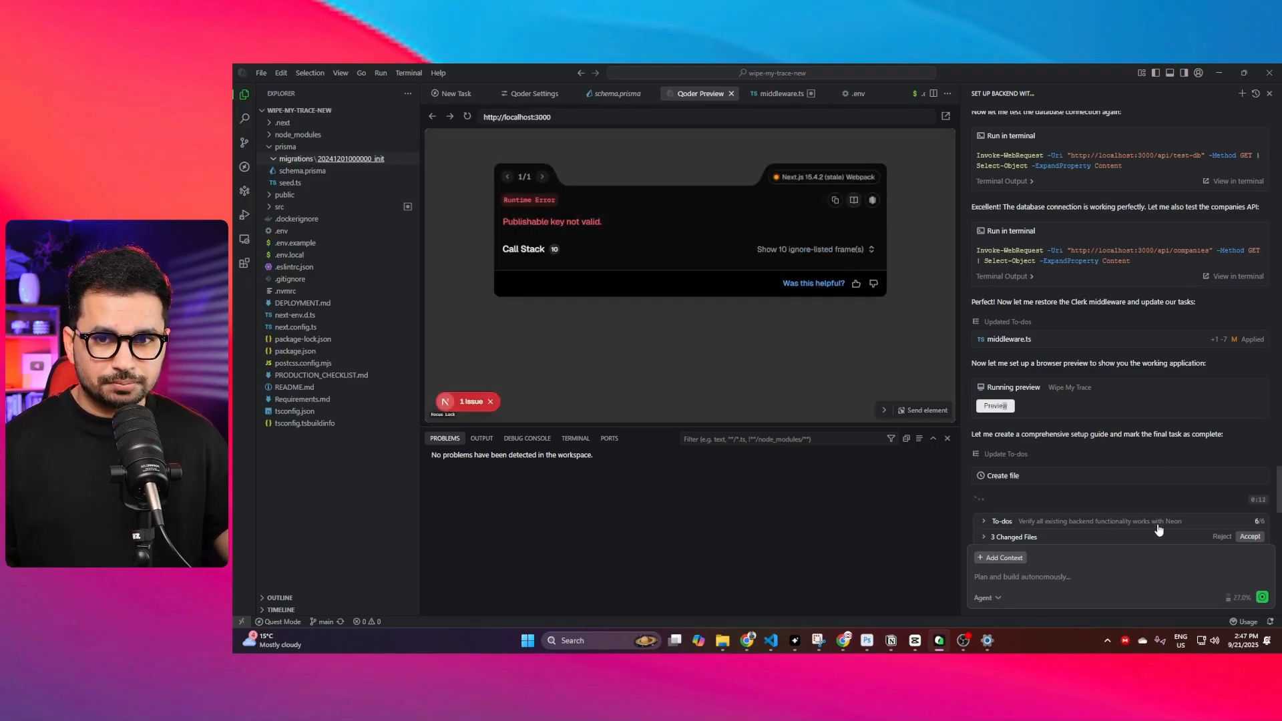
click(1249, 536)
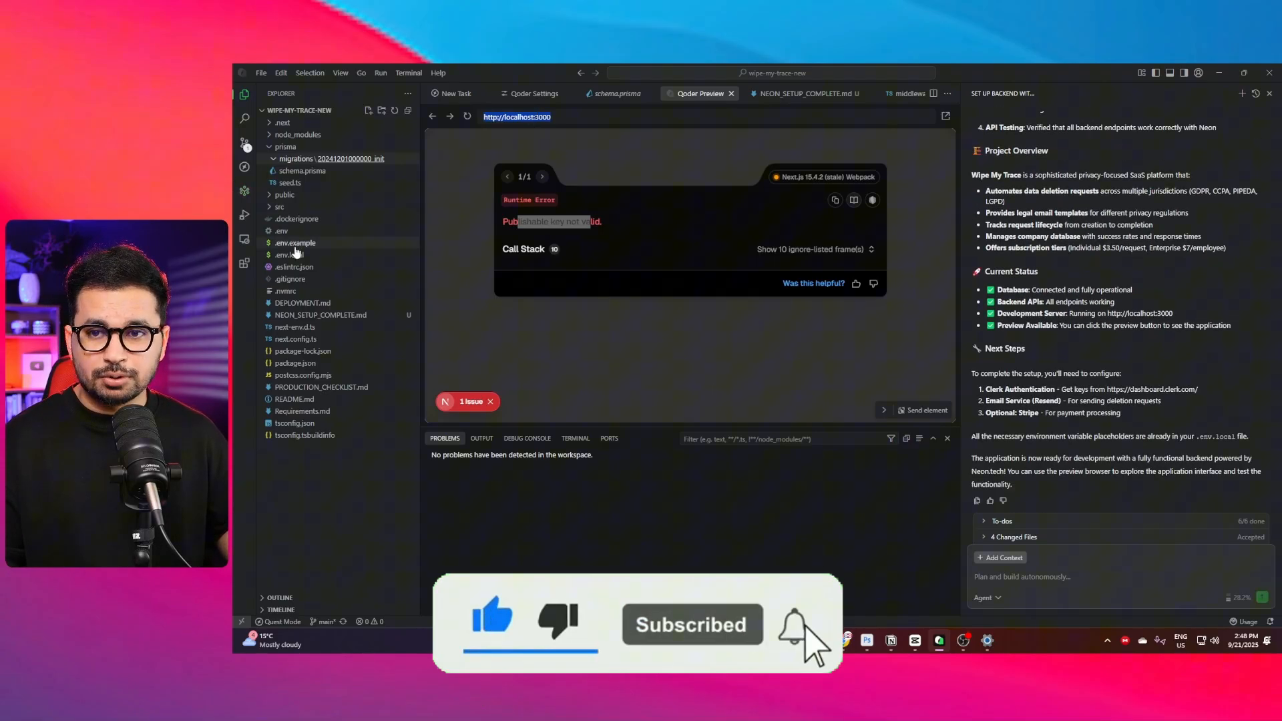
Step: Paste the Clerk publishable and secret keys into .env.local and reload the localhost preview
click(281, 231)
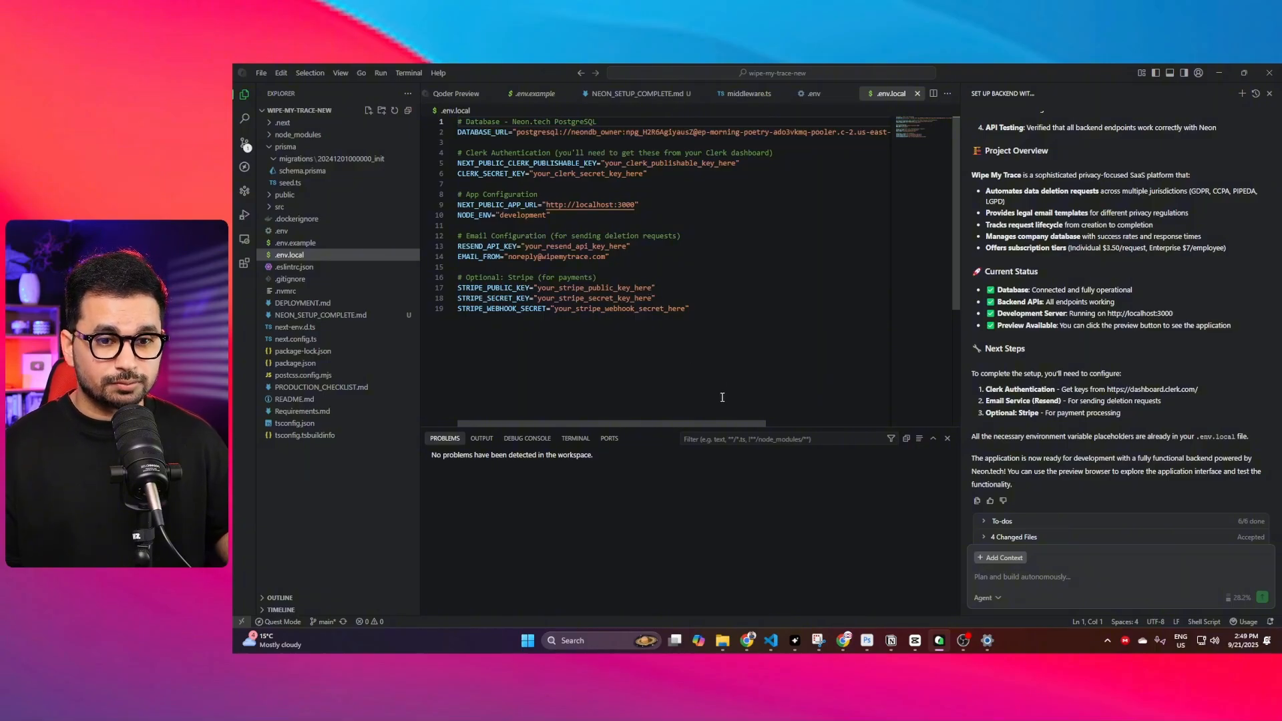
click(629, 183)
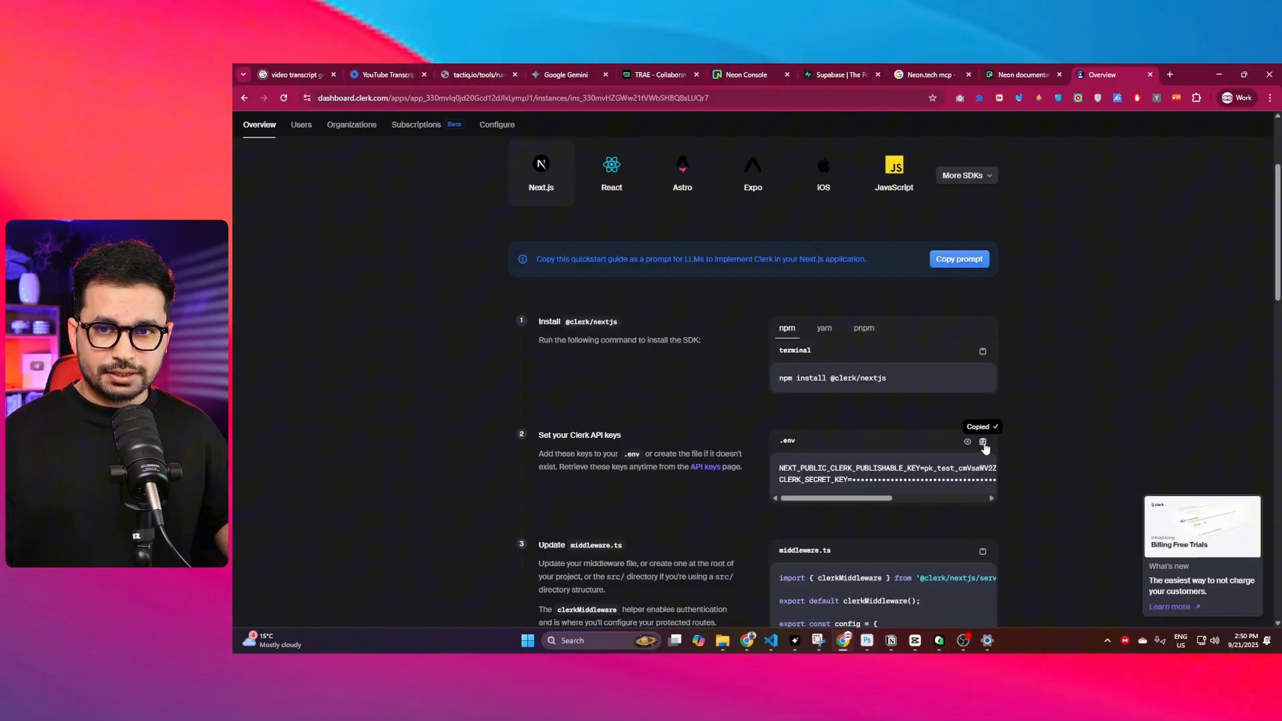
mouse_move(948, 541)
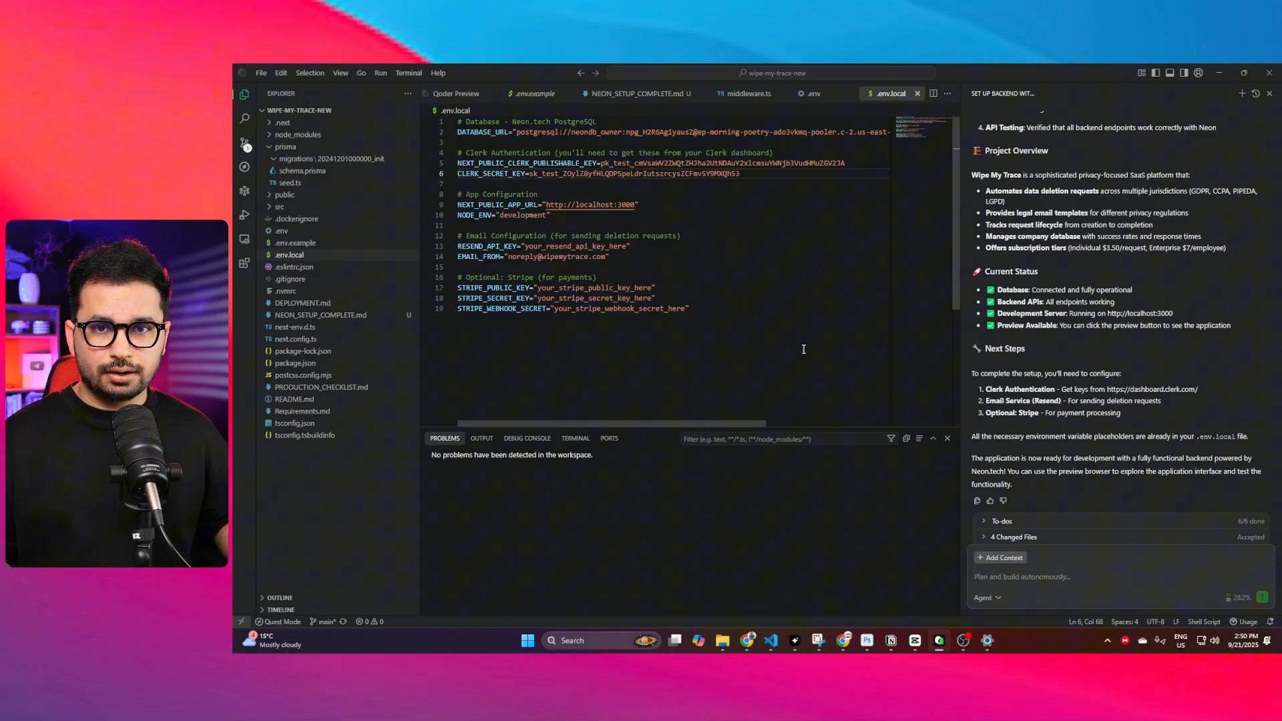
click(745, 93)
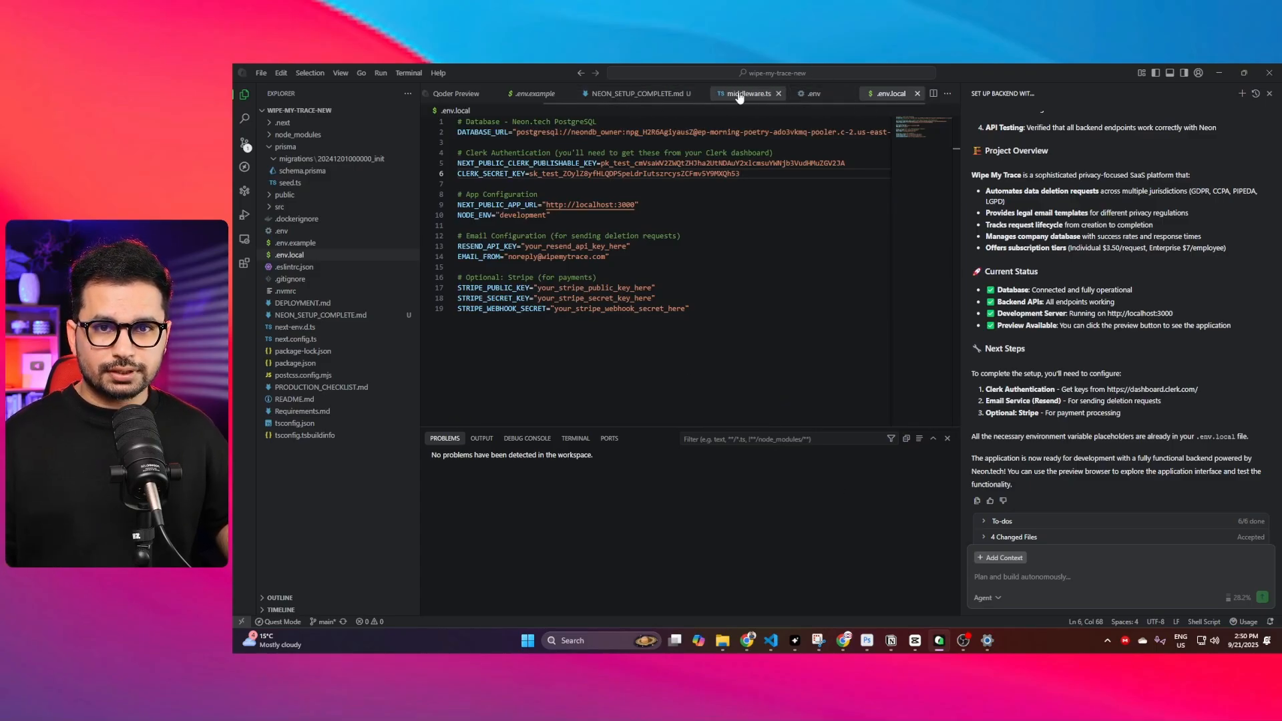
click(458, 93)
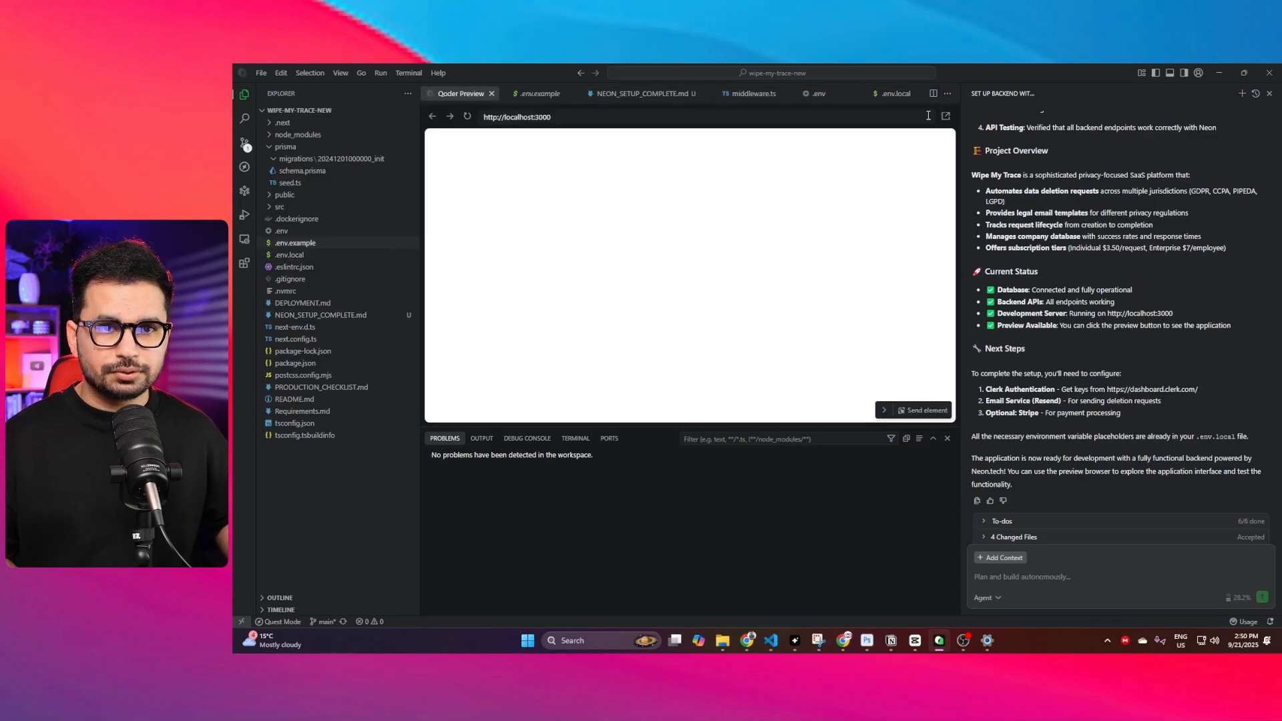
click(516, 116)
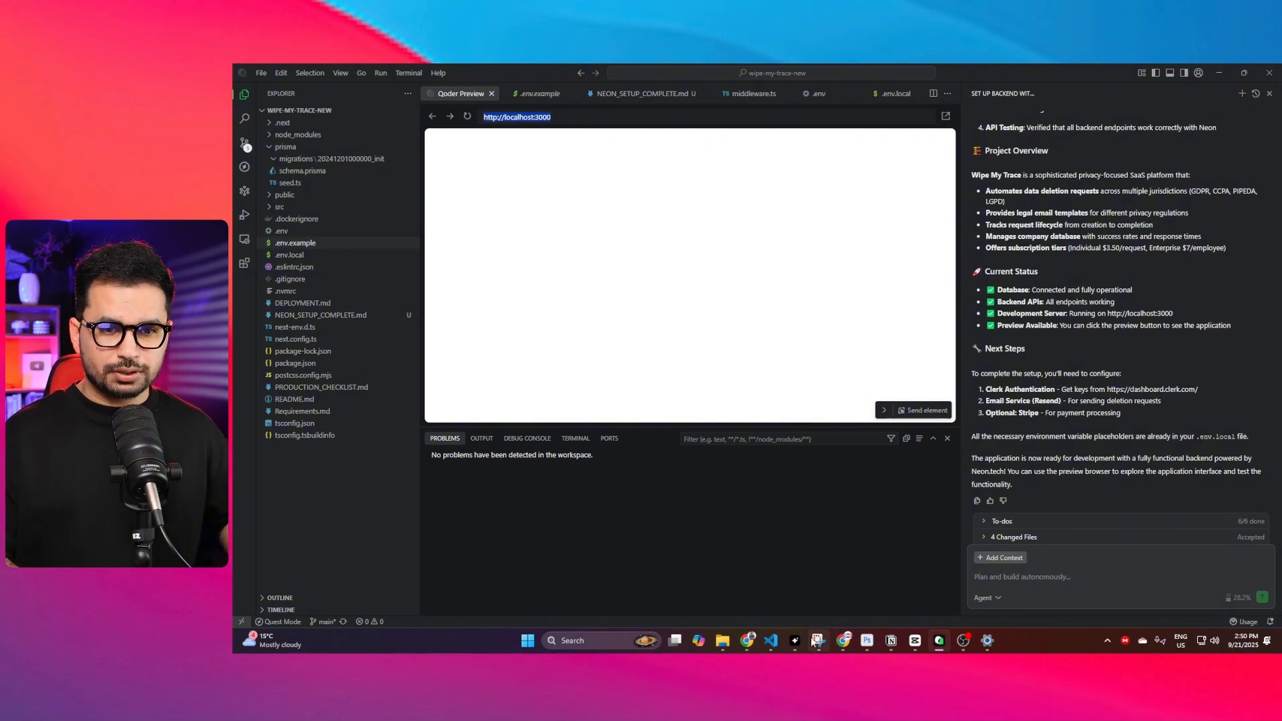
click(842, 640)
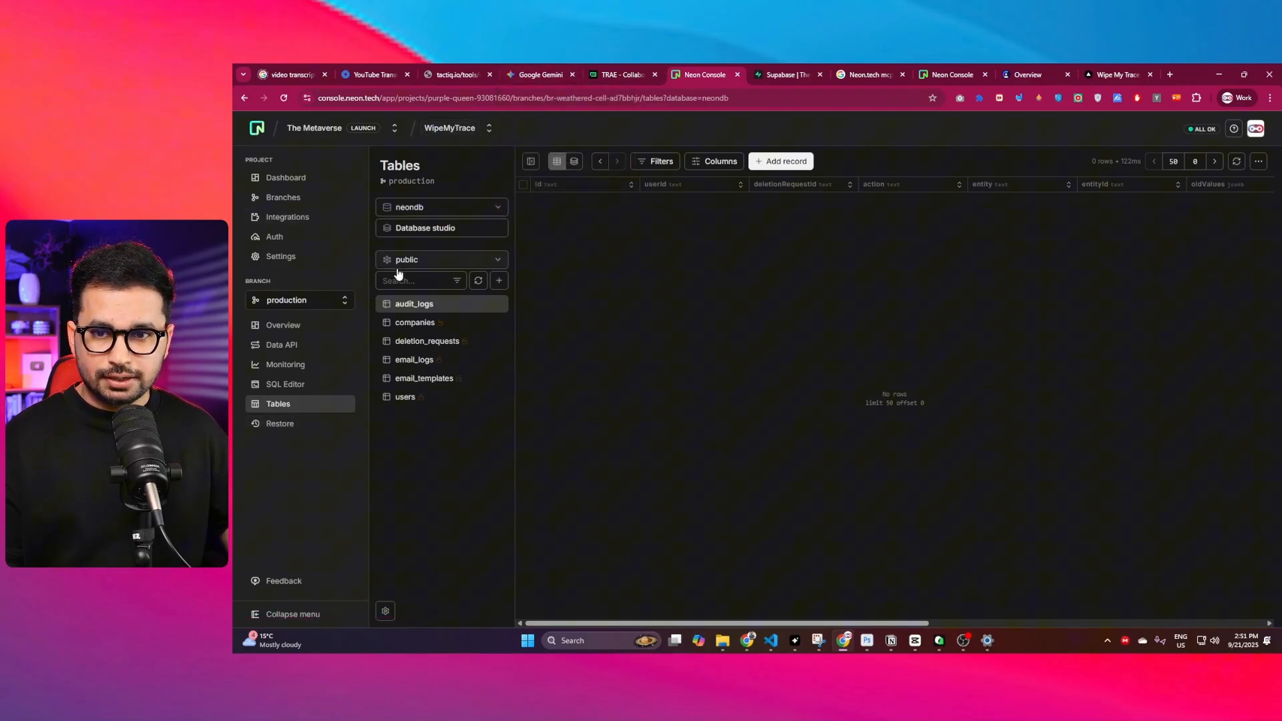
mouse_move(414, 321)
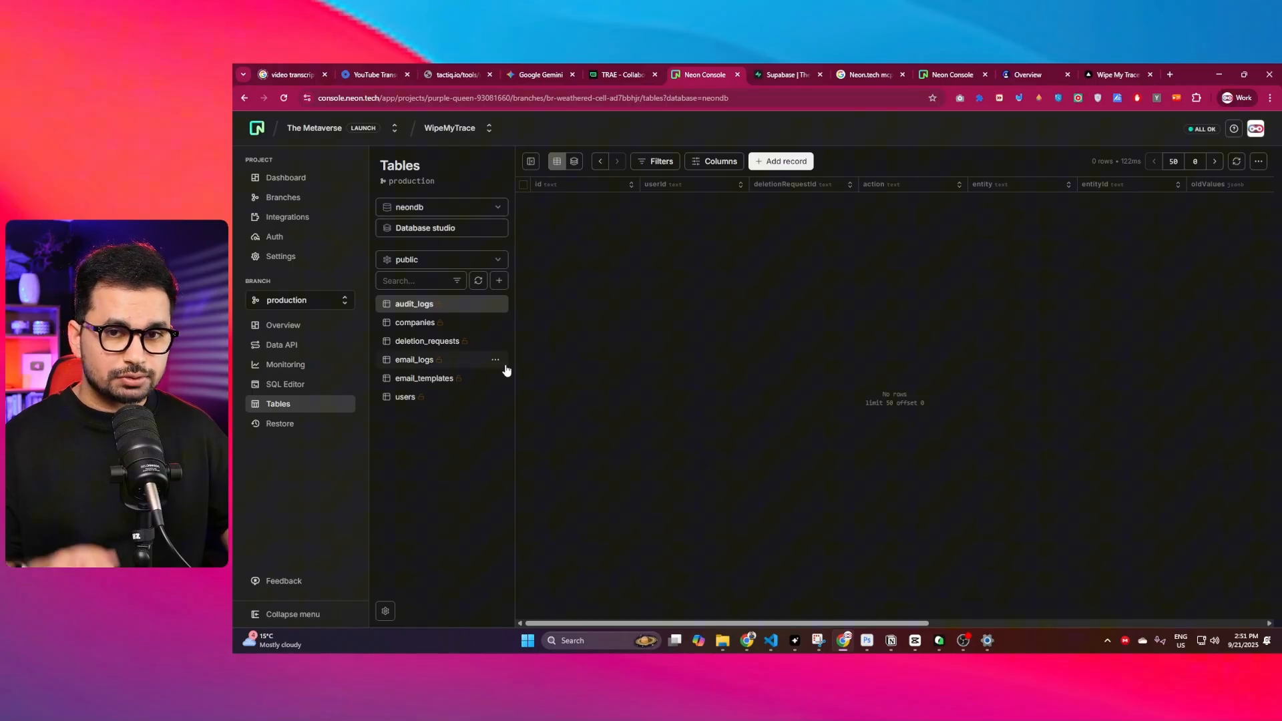
Step: Browse the companies, deletion_requests and users tables, ending on companies with its ten seeded records
click(414, 321)
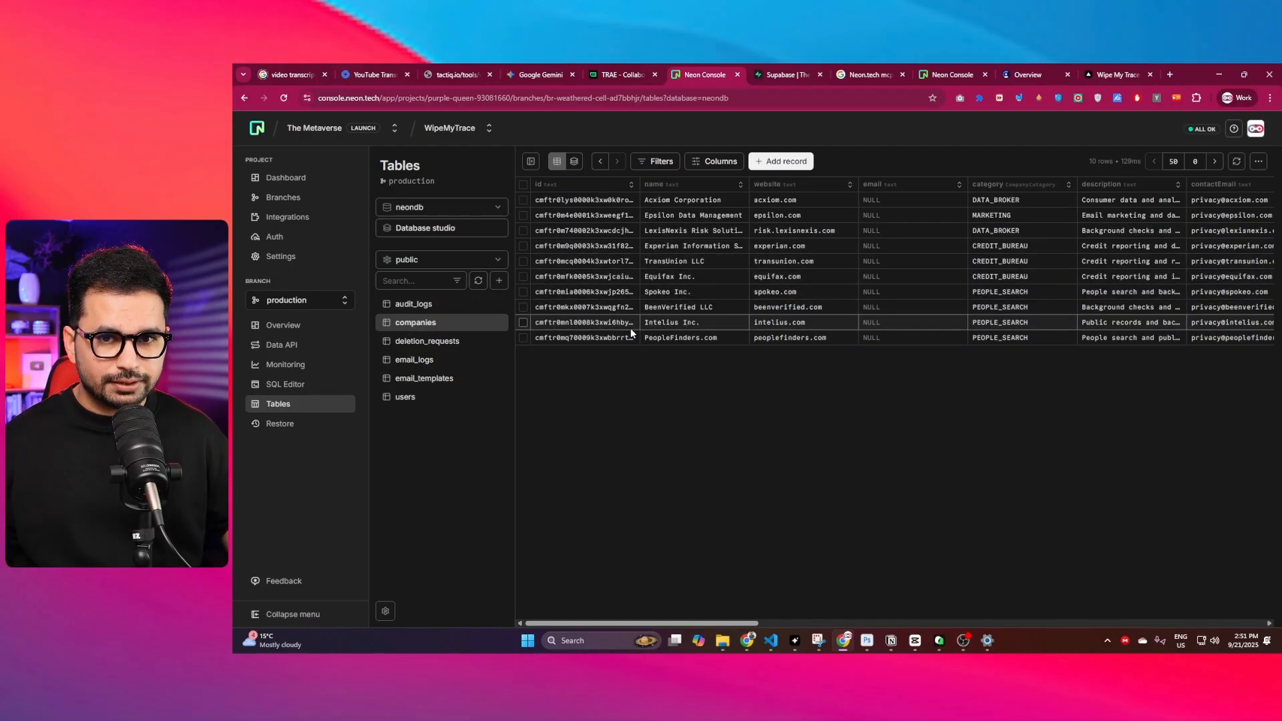
click(427, 342)
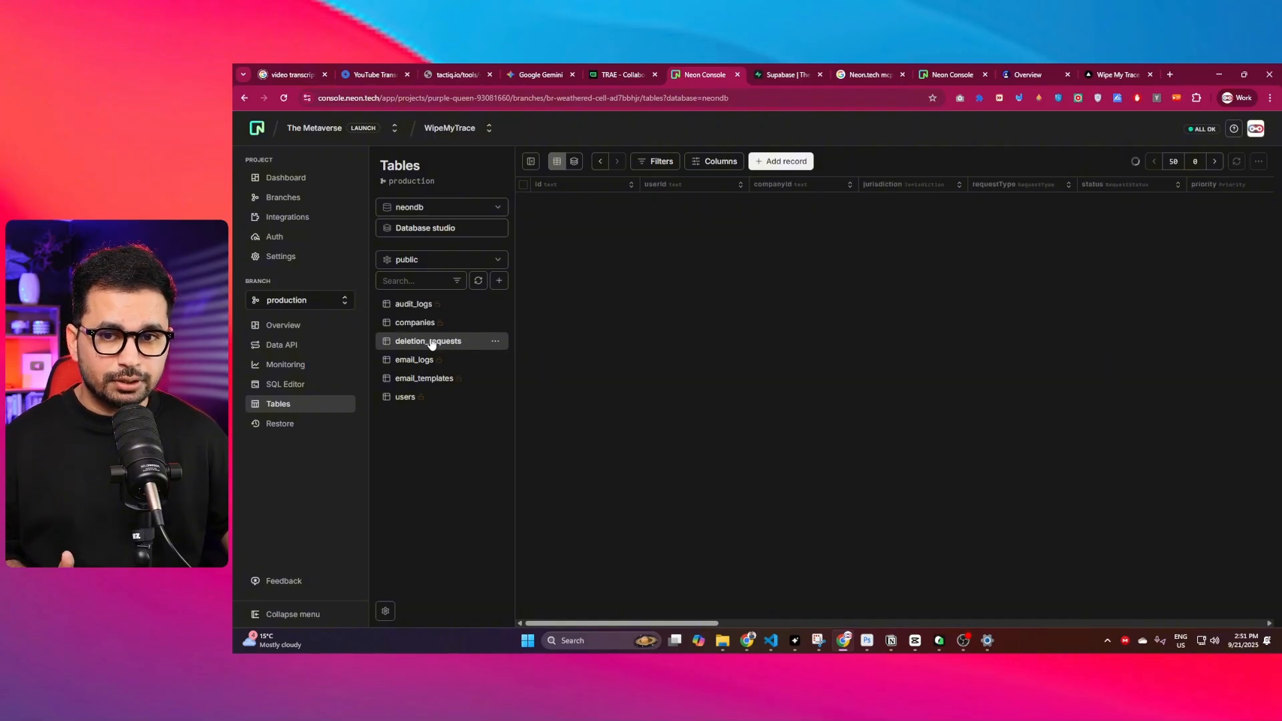
click(405, 396)
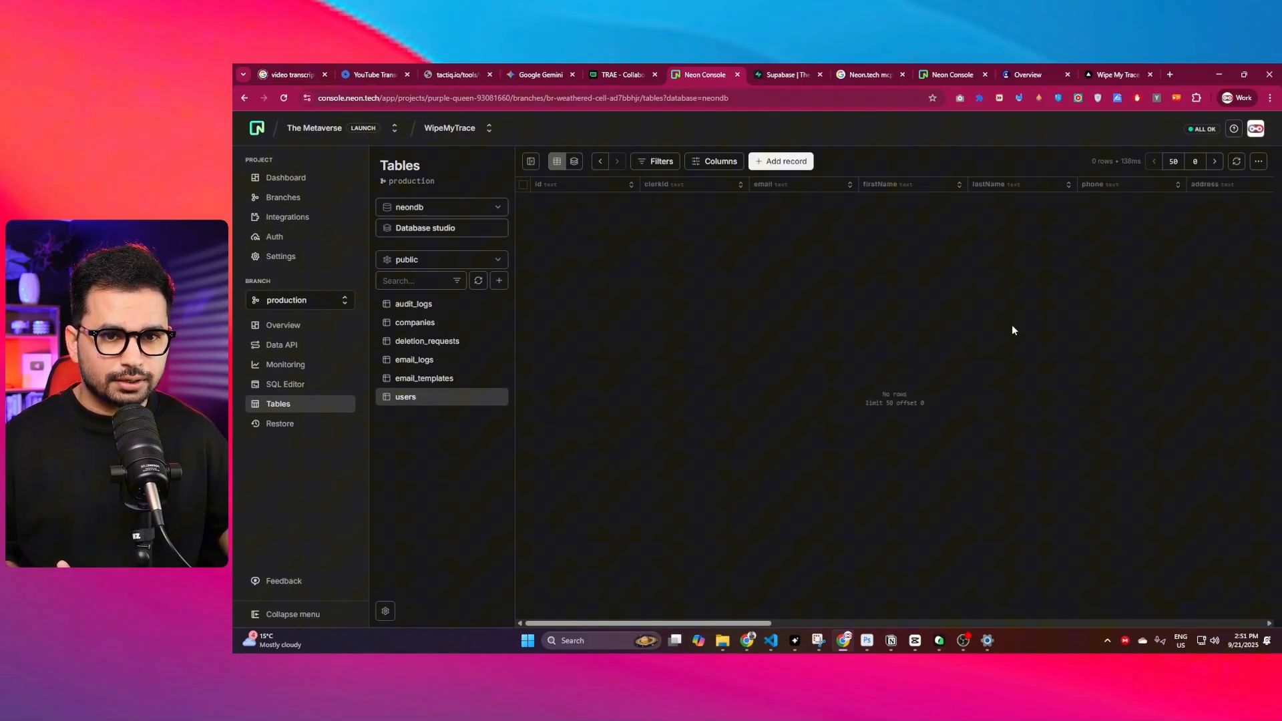
click(427, 341)
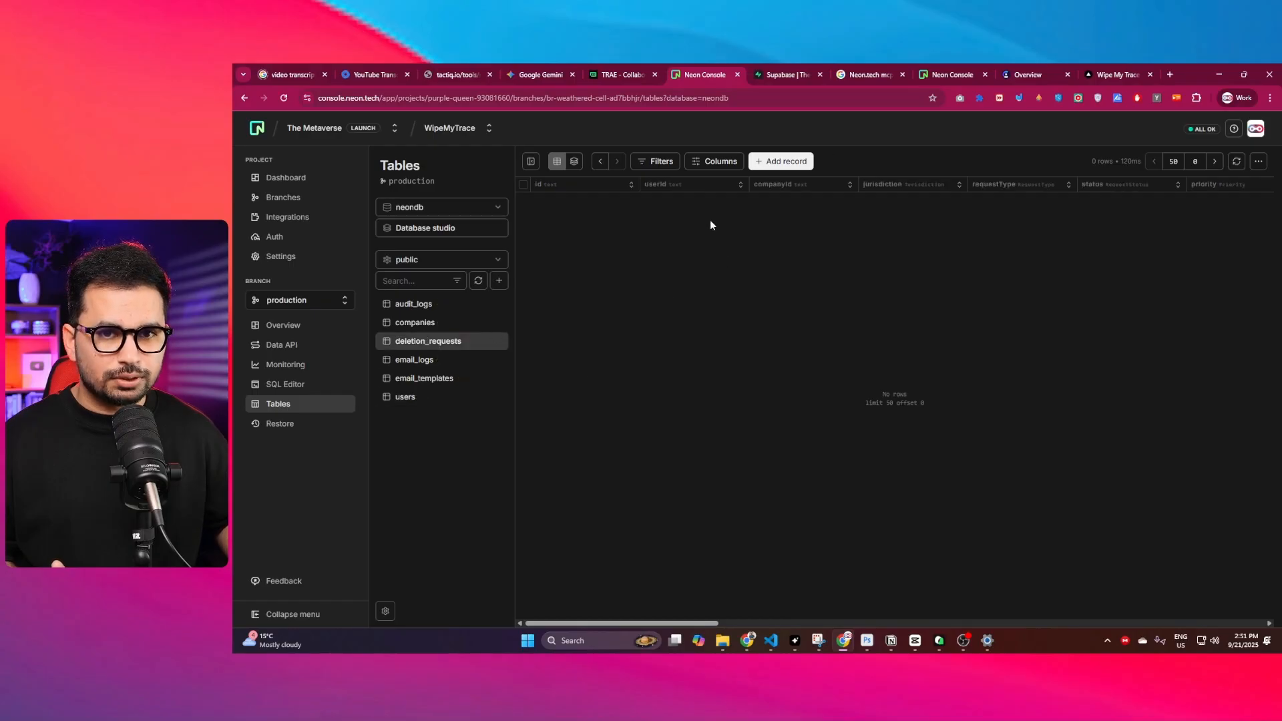
click(415, 322)
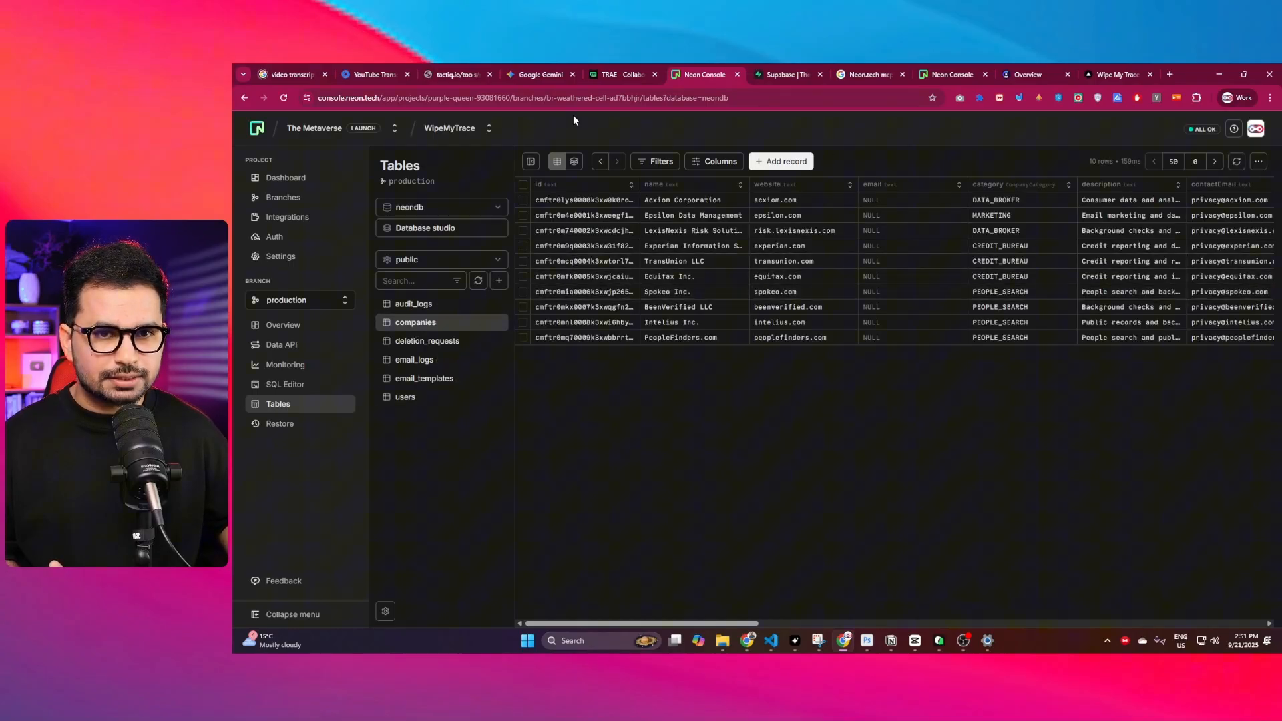